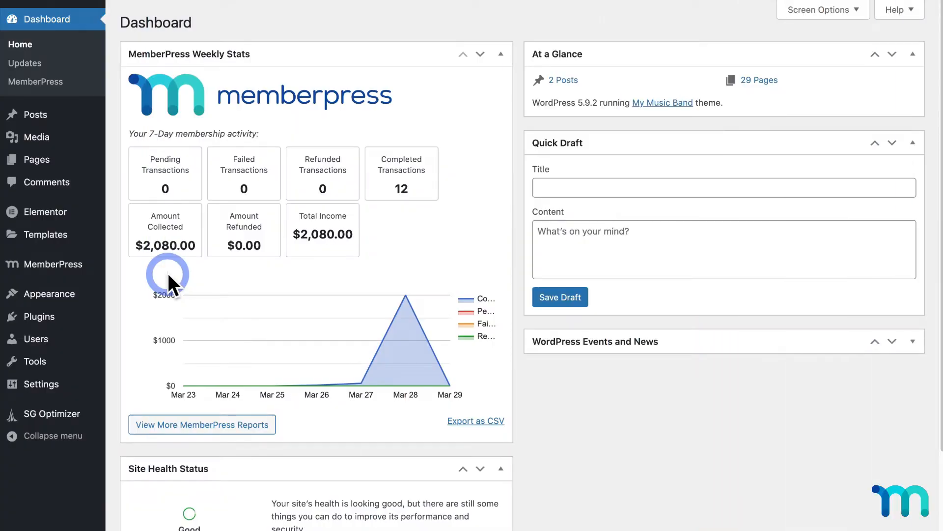
Step: Install the Corporate Accounts add-on from the MemberPress Add-ons list
click(52, 264)
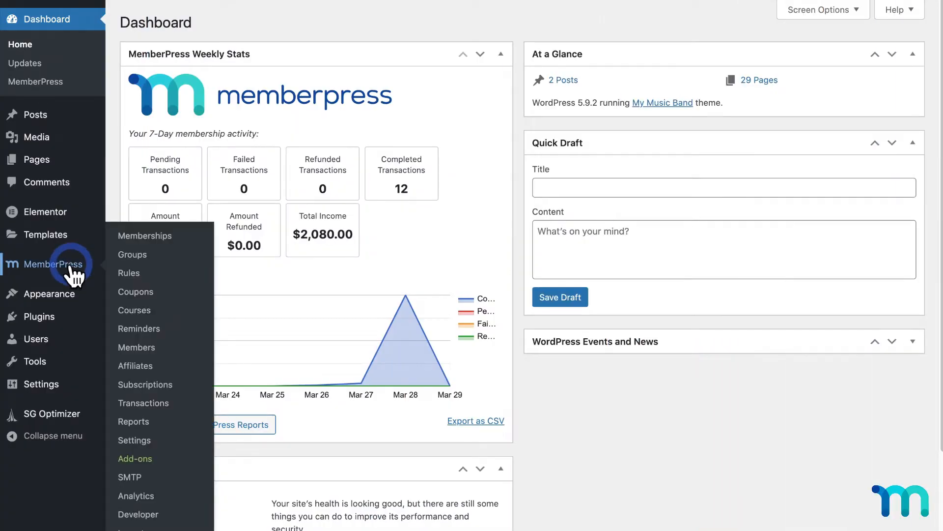
click(134, 459)
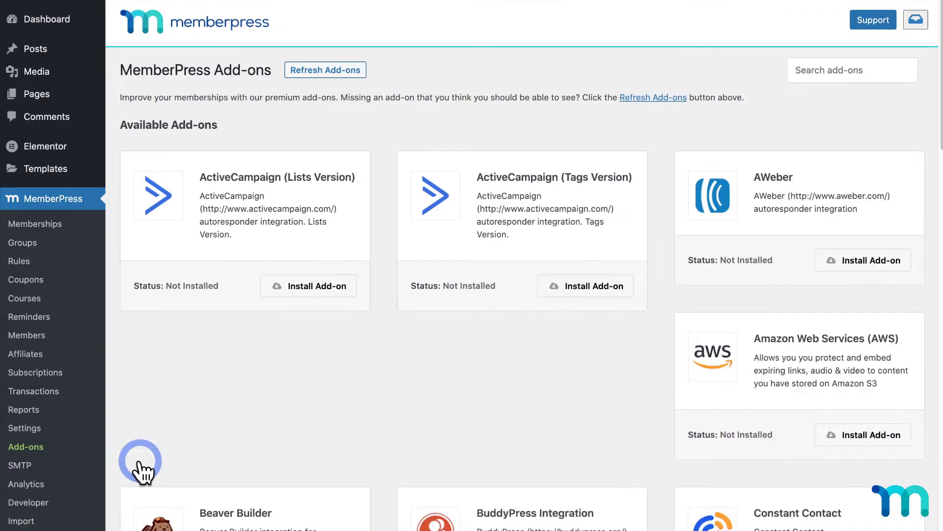
scroll(down, 3)
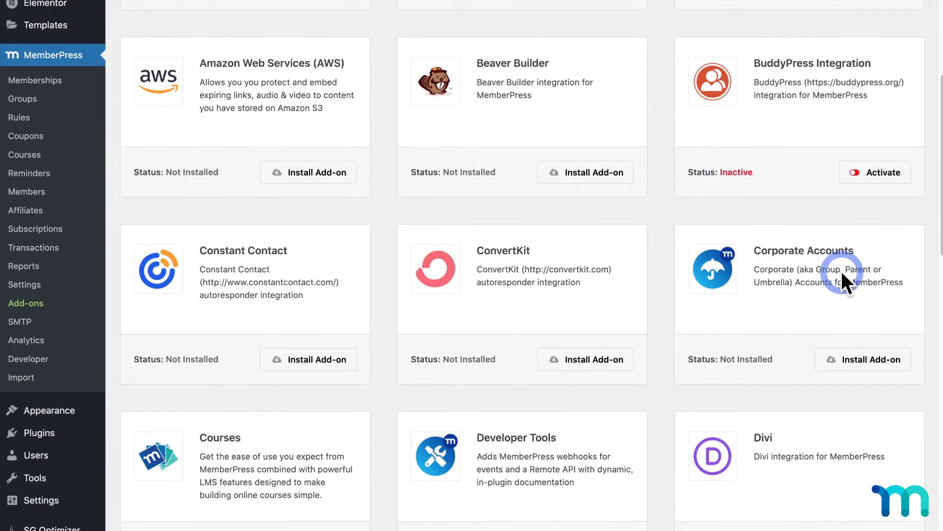
mouse_move(890, 361)
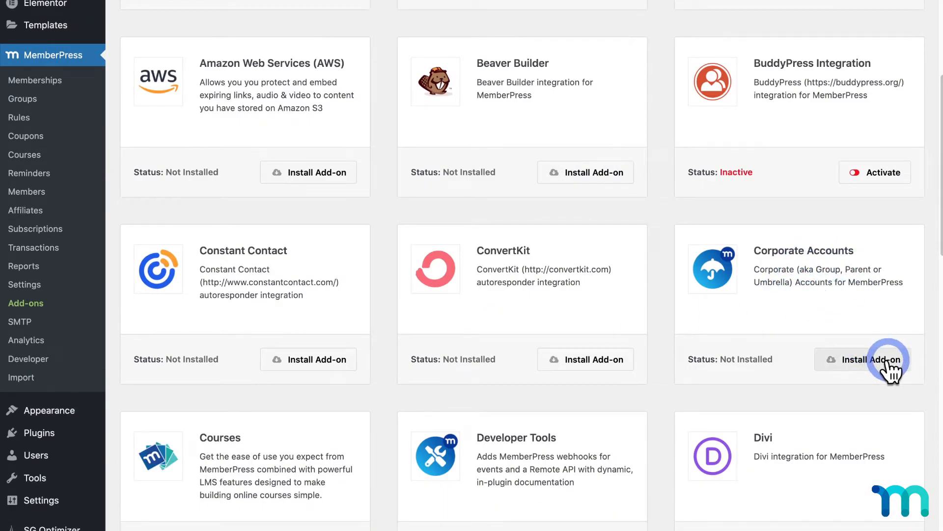
click(867, 360)
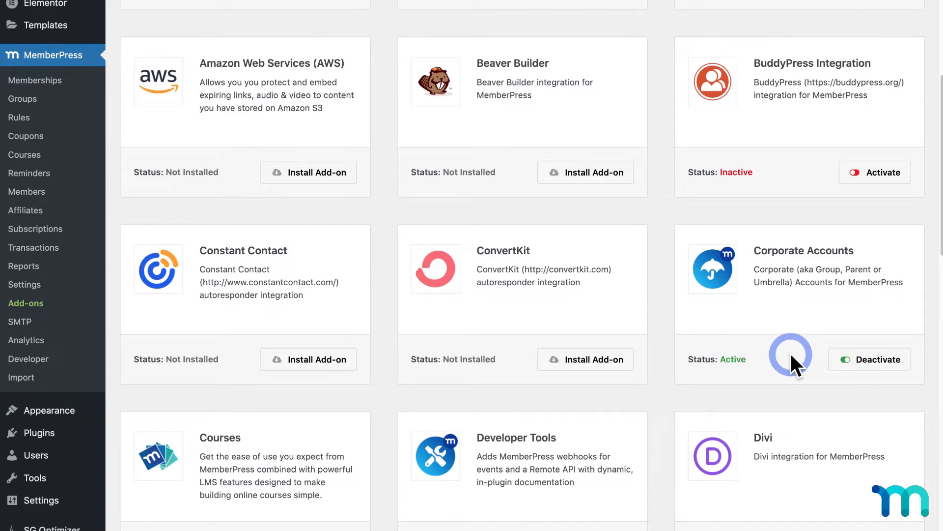
mouse_move(71, 98)
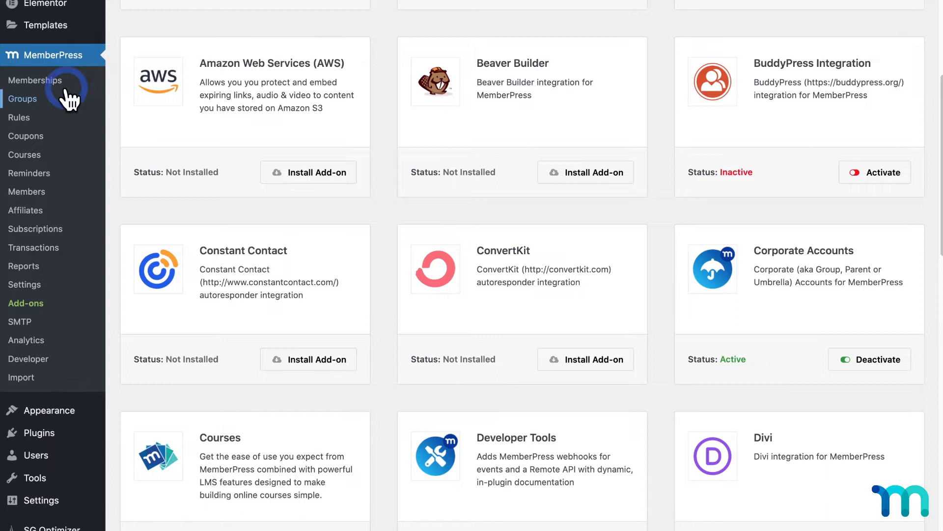
Step: Show the Memberships list with Basic, Corporate Basic, Corporate Pro and Pro
click(35, 80)
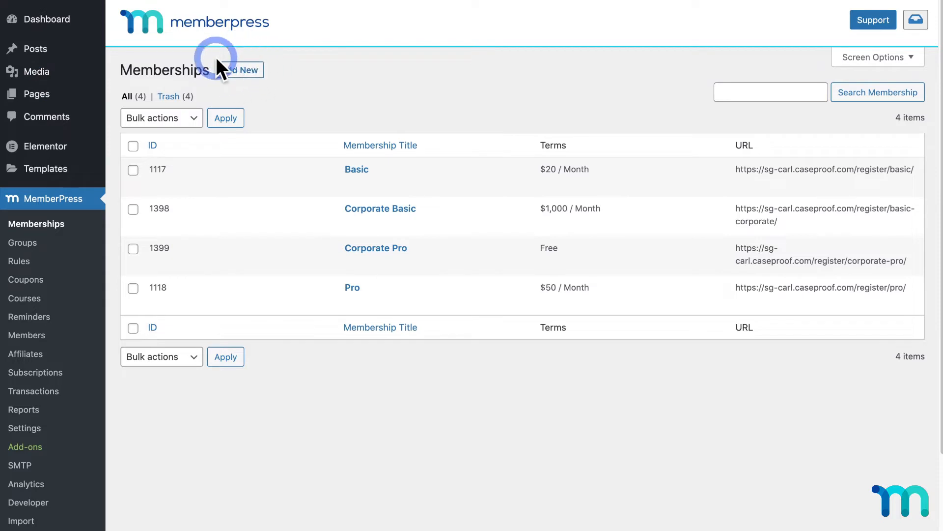
mouse_move(292, 94)
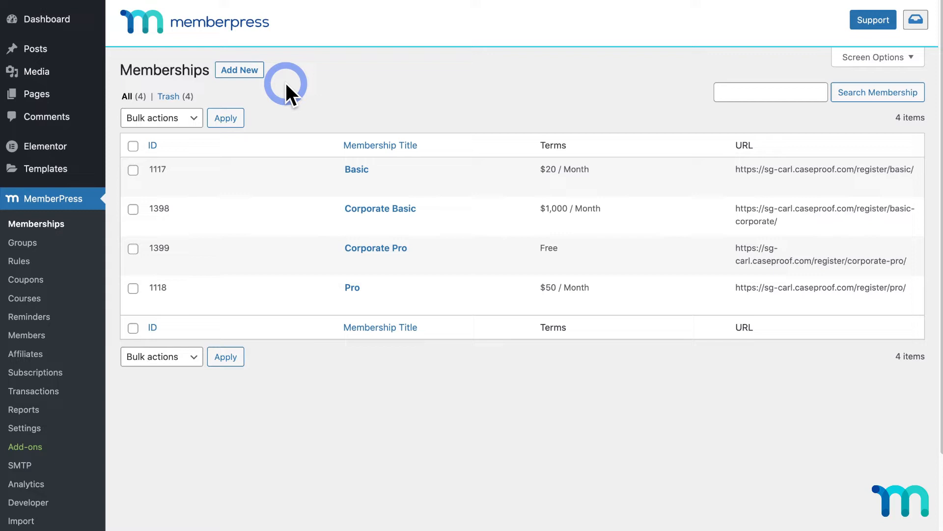
mouse_move(337, 295)
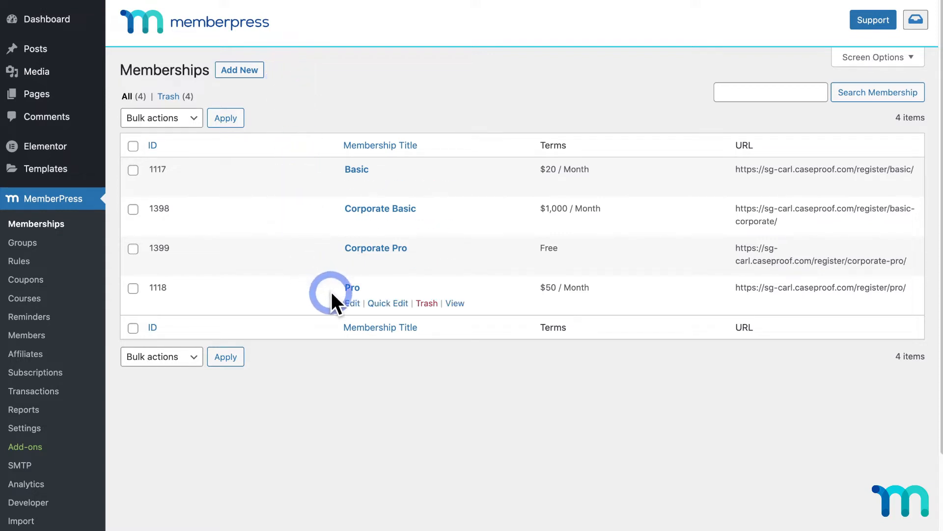
mouse_move(363, 216)
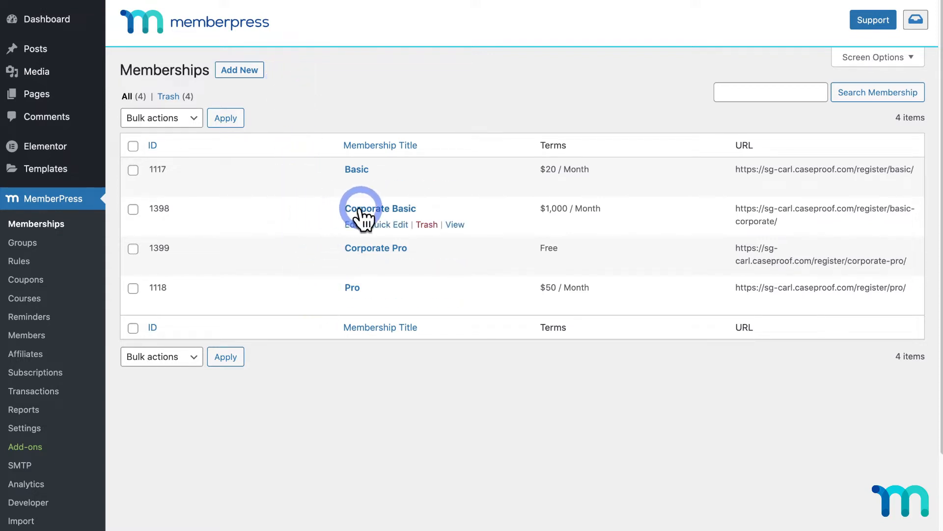
mouse_move(377, 247)
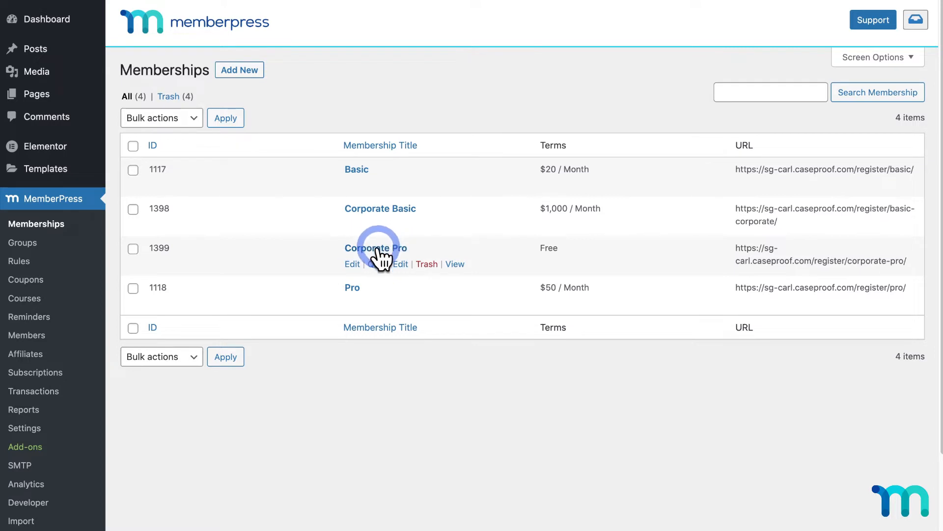
mouse_move(397, 287)
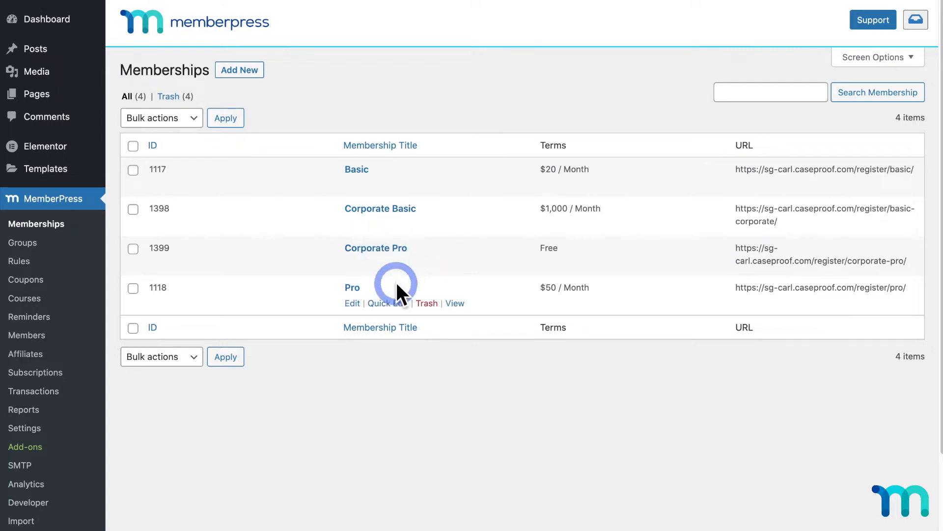
mouse_move(548, 287)
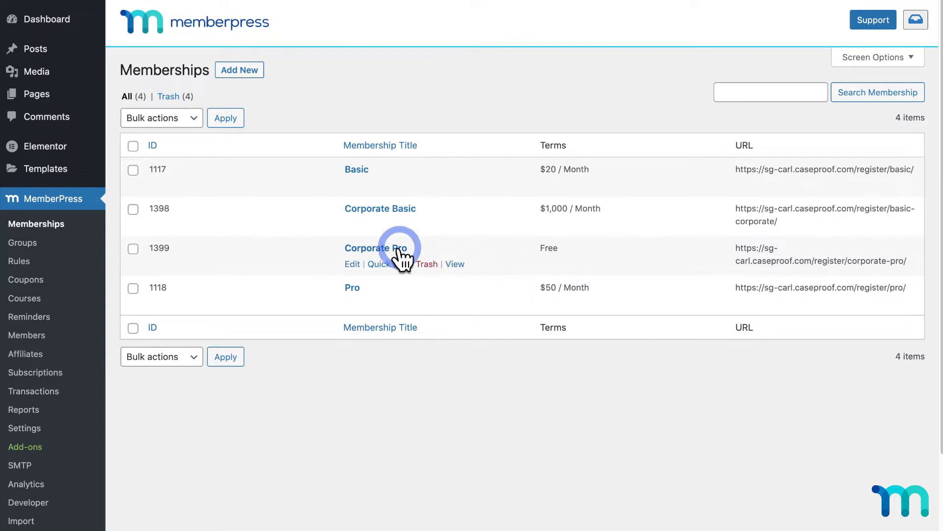
Step: Make Corporate Pro subscribers corporate accounts with a maximum of 50 sub-accounts under Advanced options
click(377, 247)
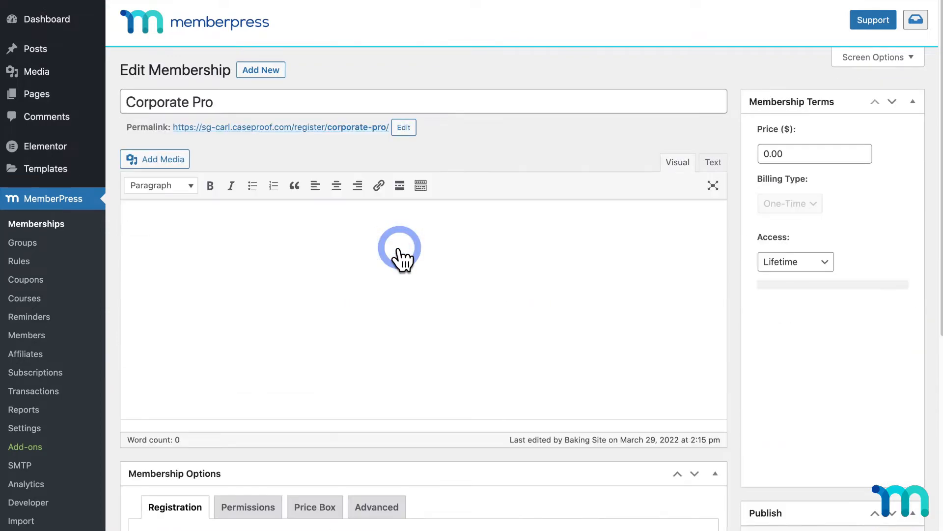
scroll(down, 3)
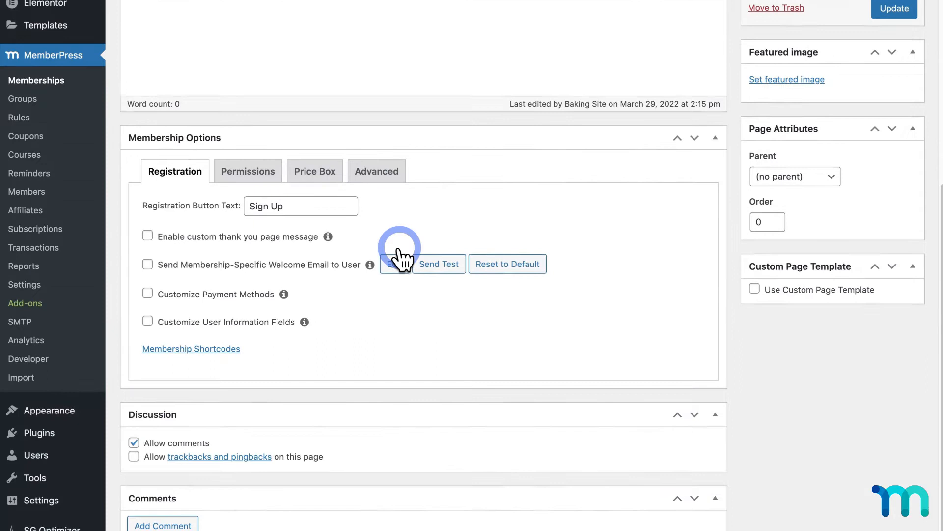
scroll(up, 3)
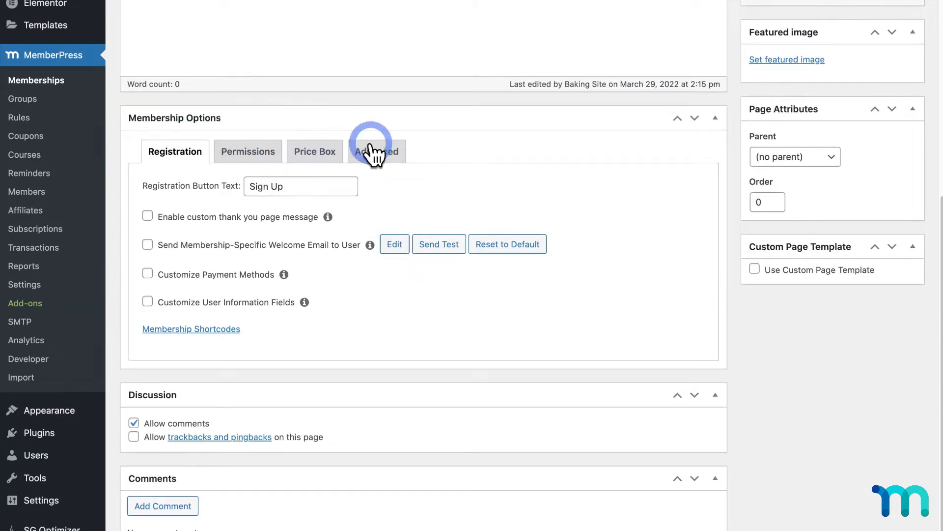
click(376, 151)
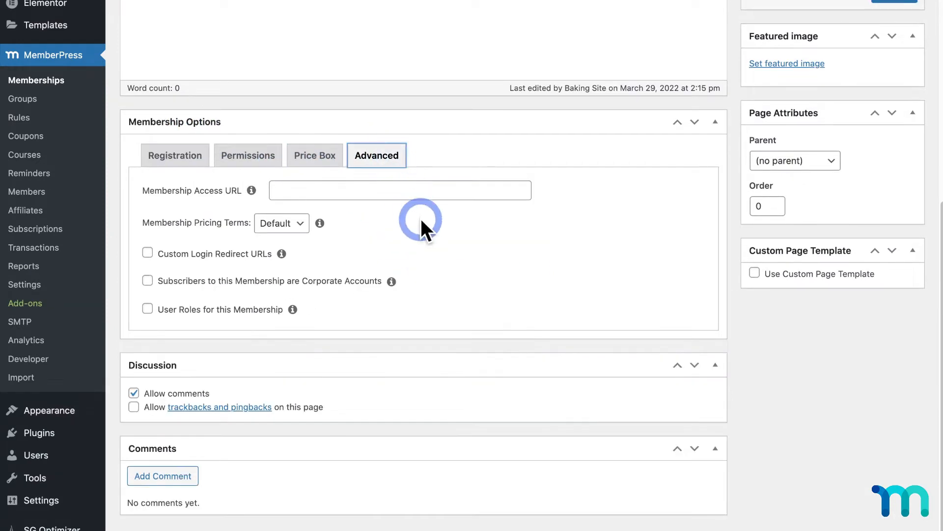
mouse_move(148, 280)
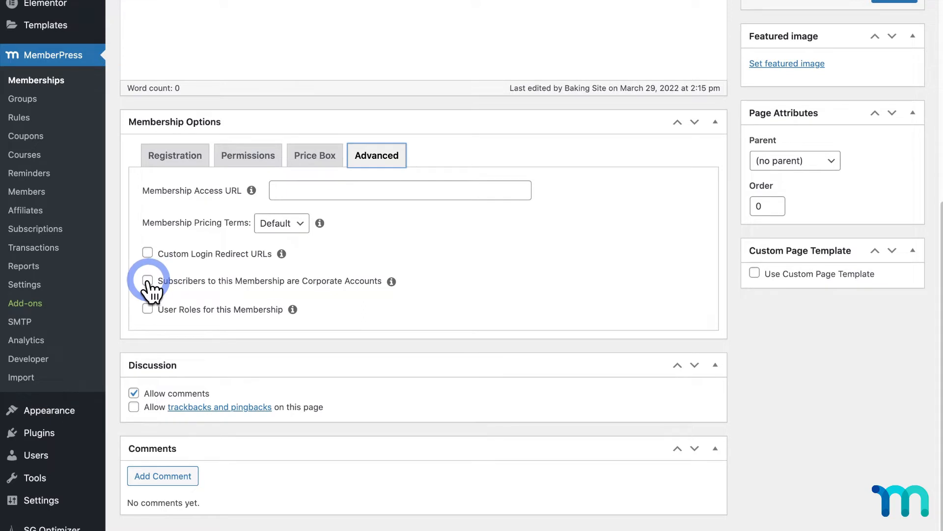
click(147, 280)
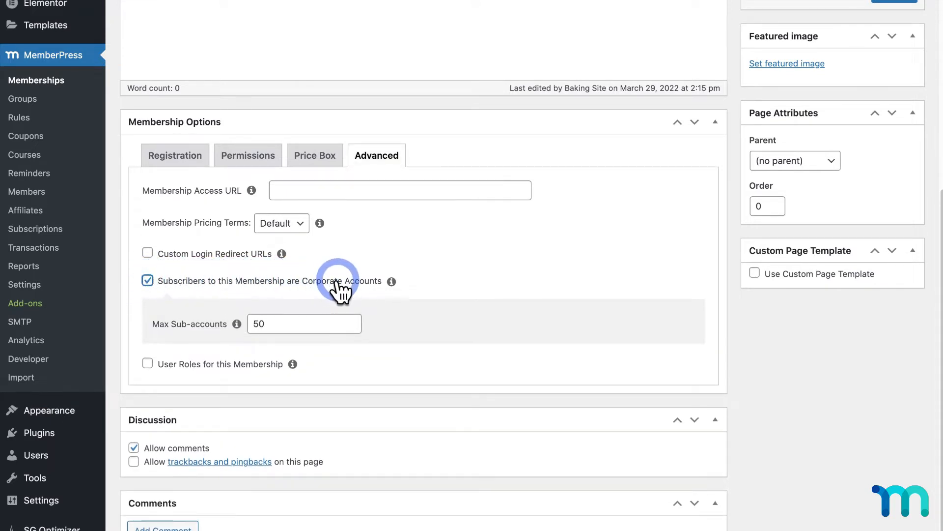
mouse_move(422, 280)
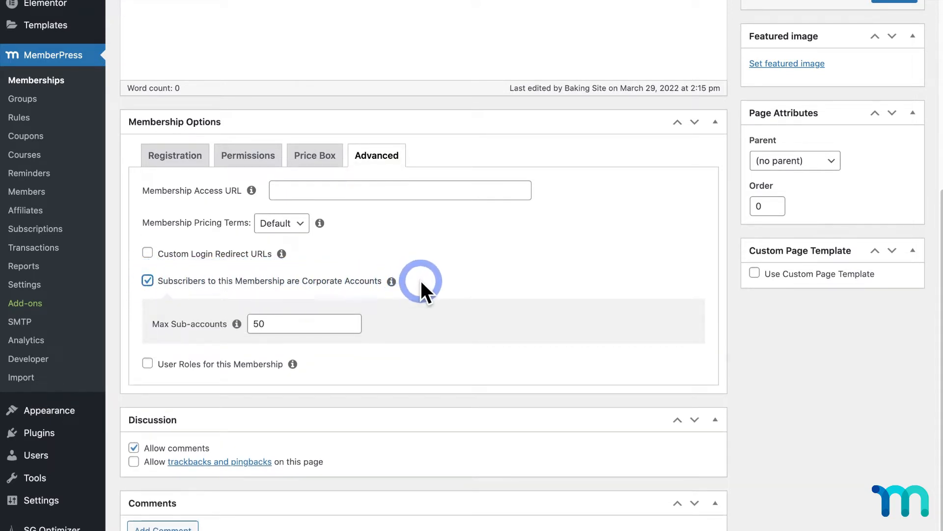
mouse_move(304, 324)
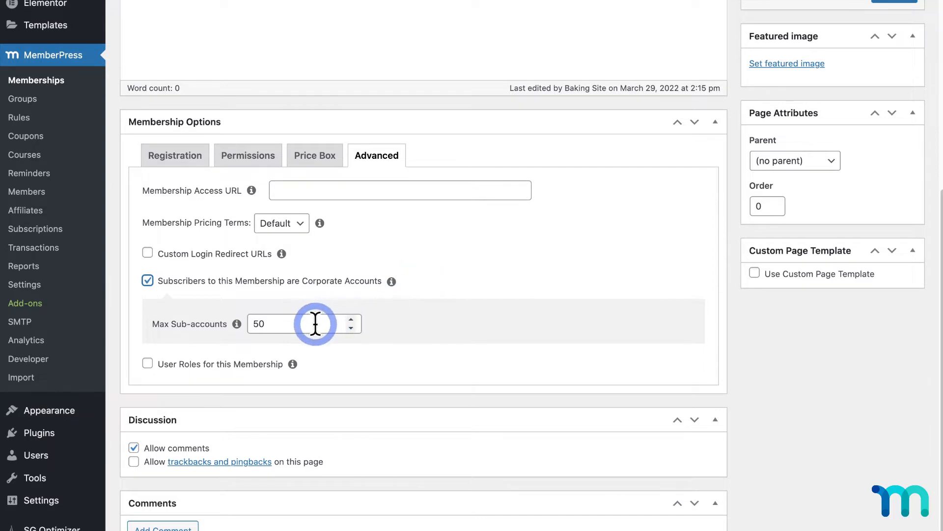
click(351, 318)
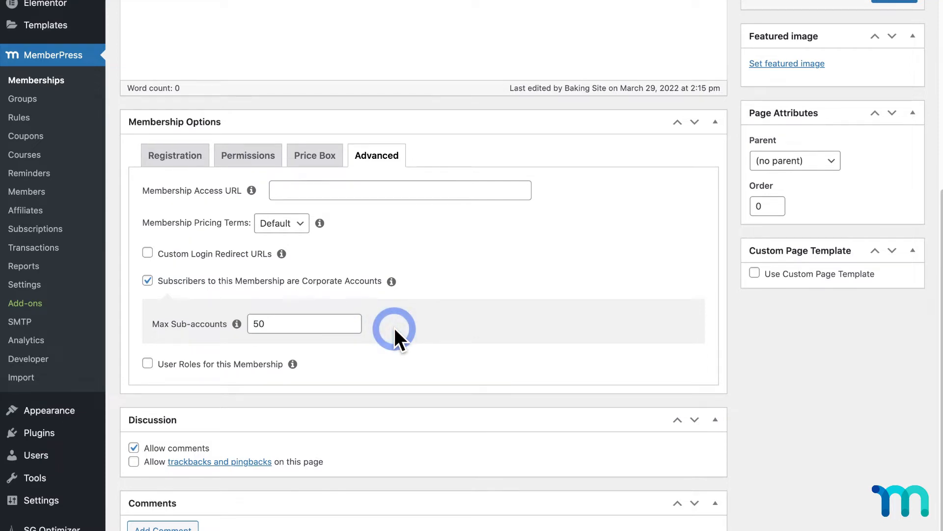
scroll(up, 3)
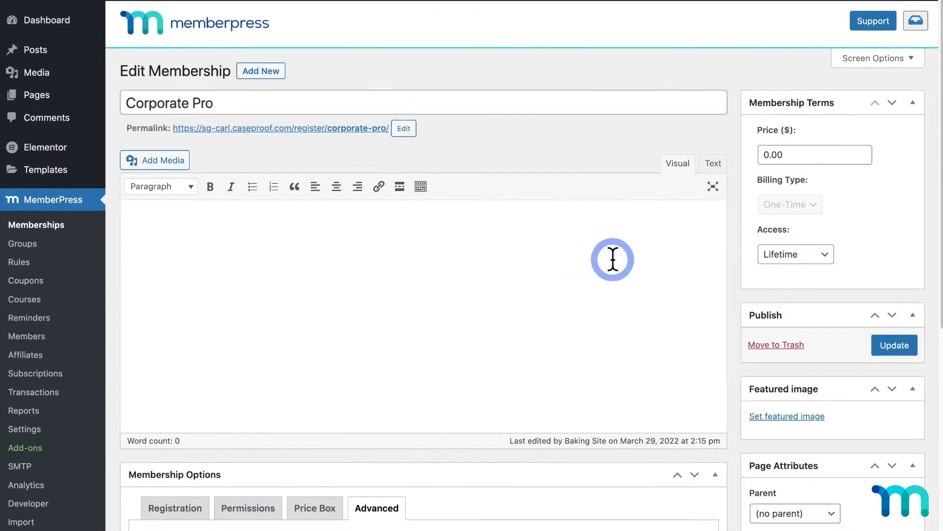
Step: Set the Corporate Pro price to 2000 with recurring billing and update the membership
click(814, 154)
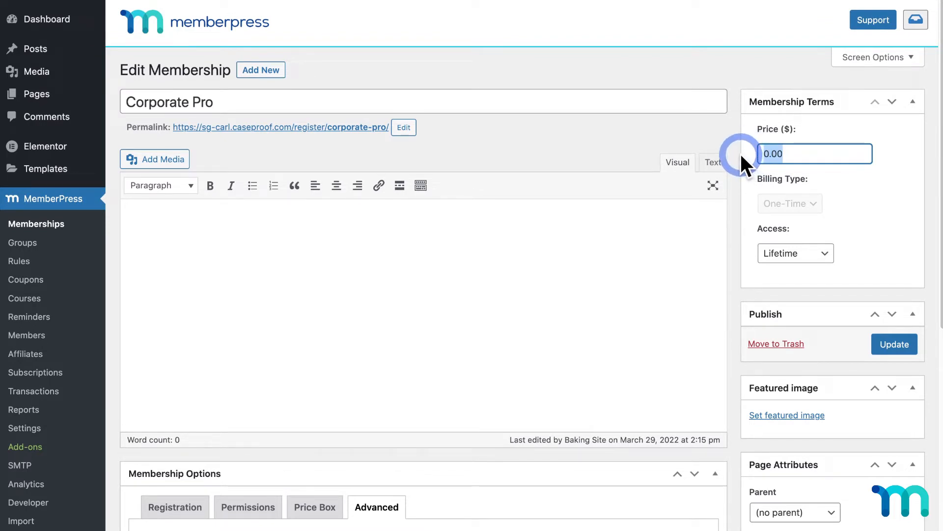
text(2000)
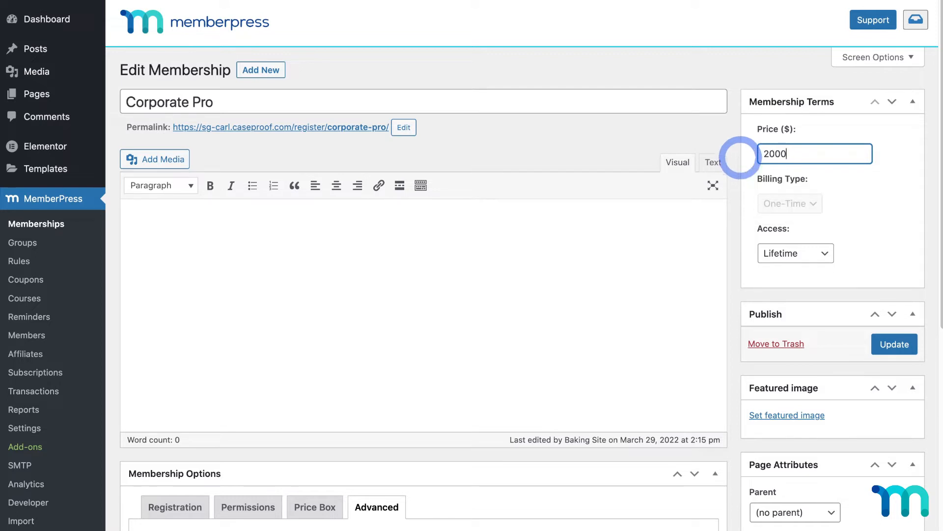
click(789, 203)
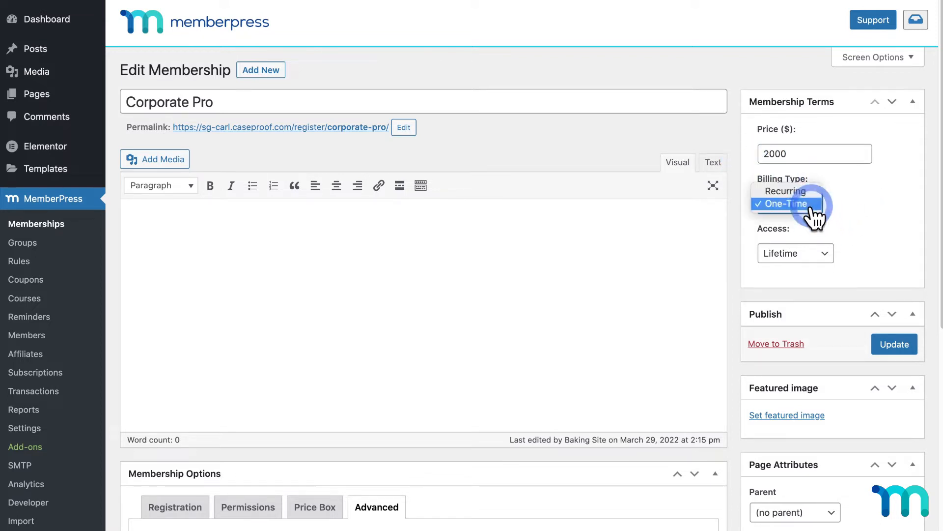
click(784, 191)
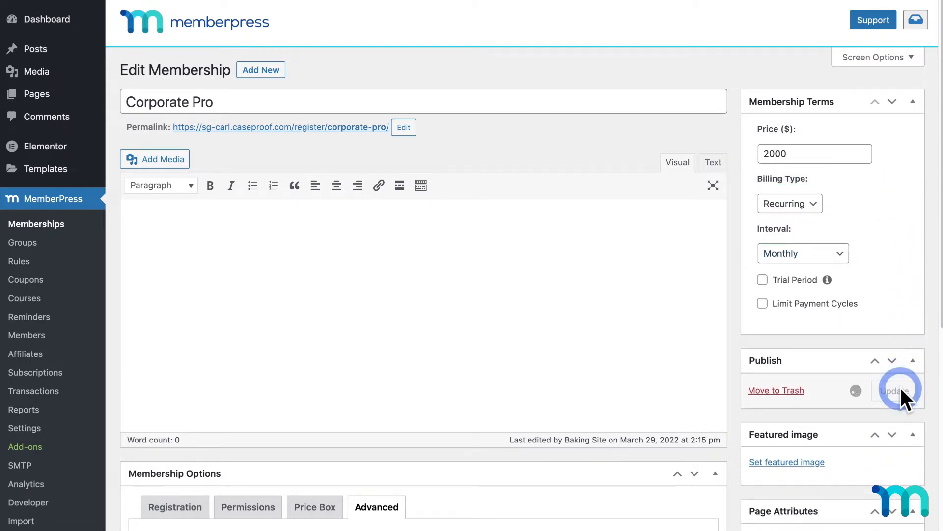
click(894, 390)
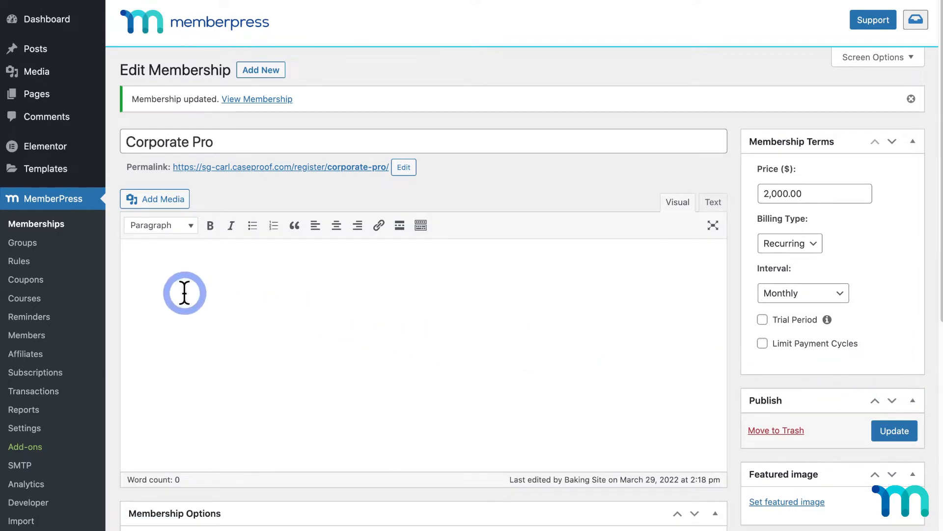
Step: Edit the Corporate Basic and Pro group and show options for its public link
click(23, 242)
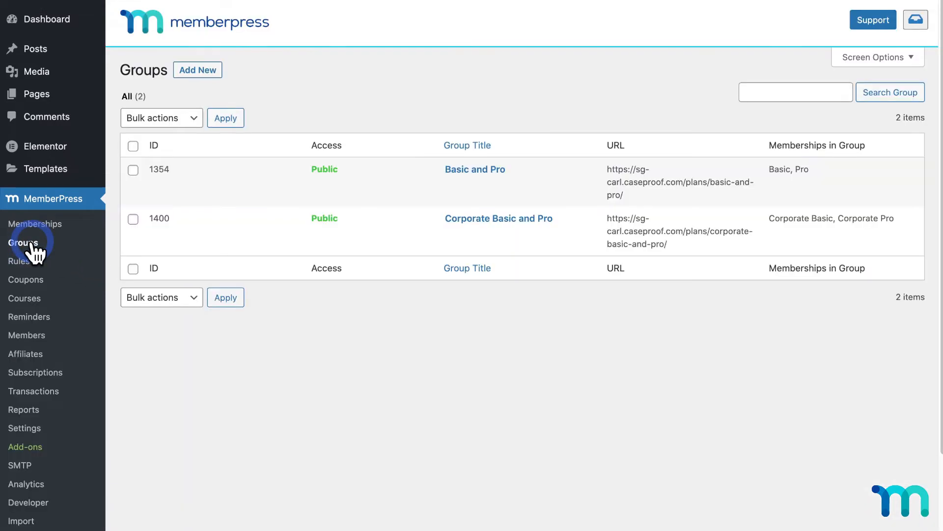
mouse_move(406, 171)
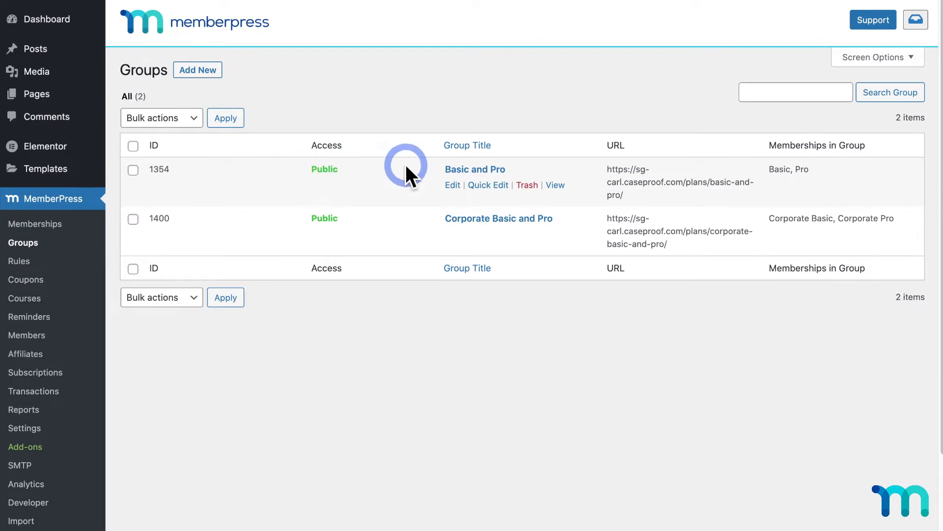
mouse_move(476, 226)
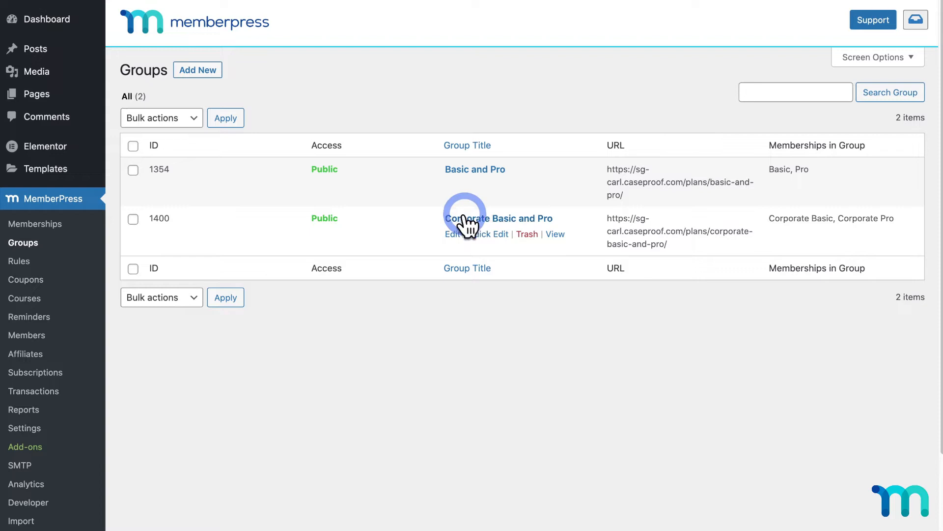
click(499, 219)
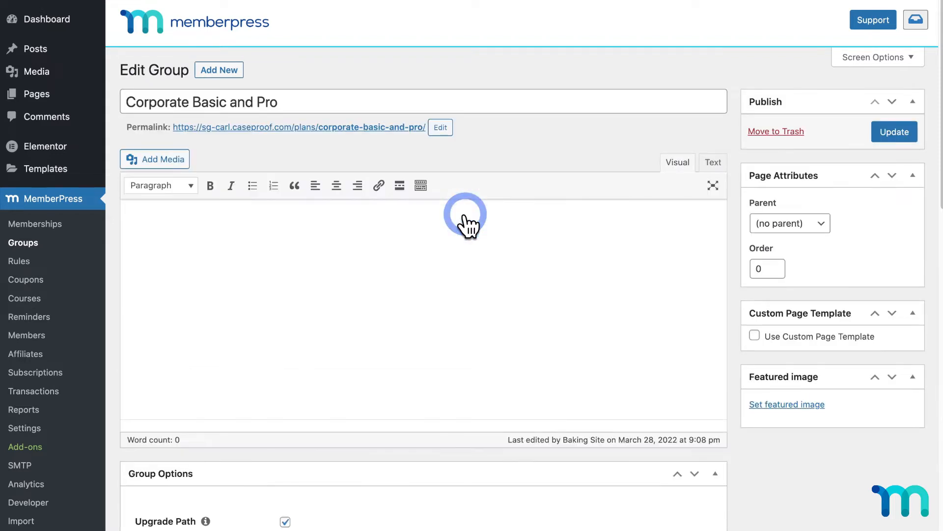
right_click(299, 127)
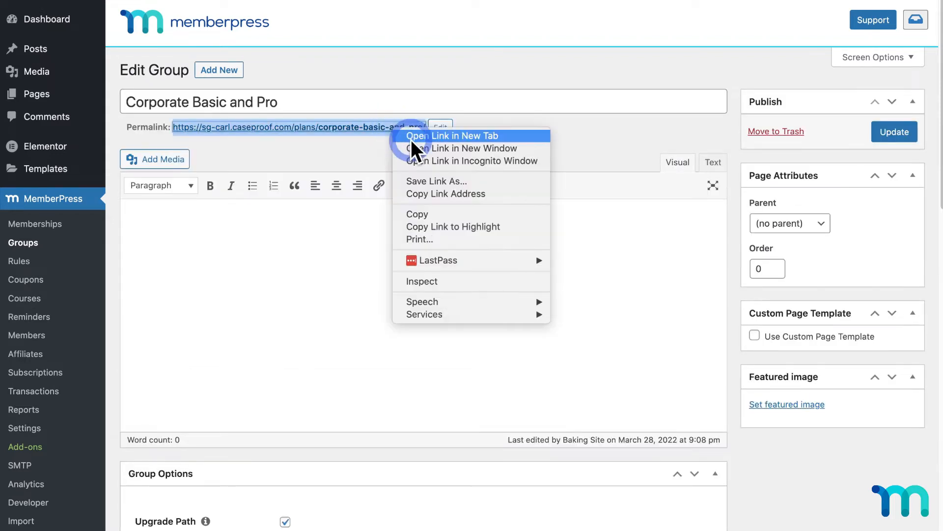
Step: Sign up for Corporate Pro from the group's pricing page and reach the thank-you page
click(438, 136)
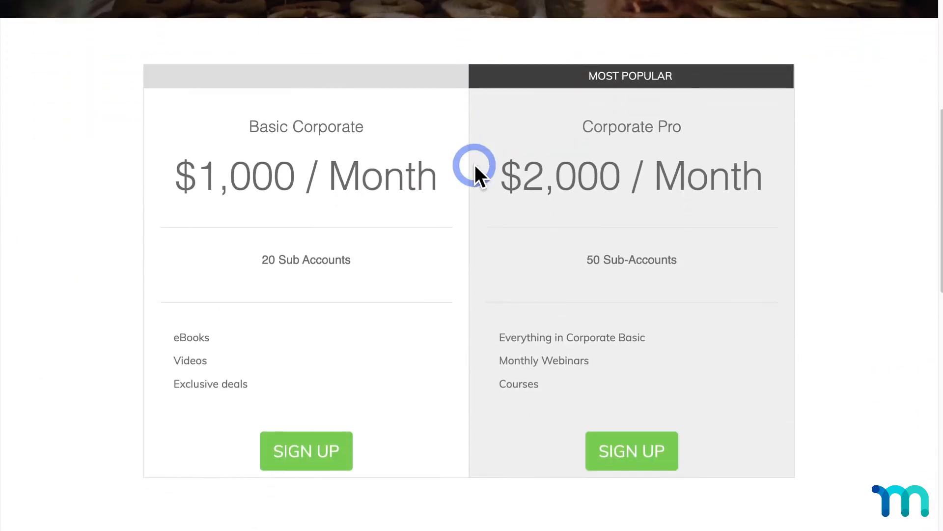
scroll(down, 3)
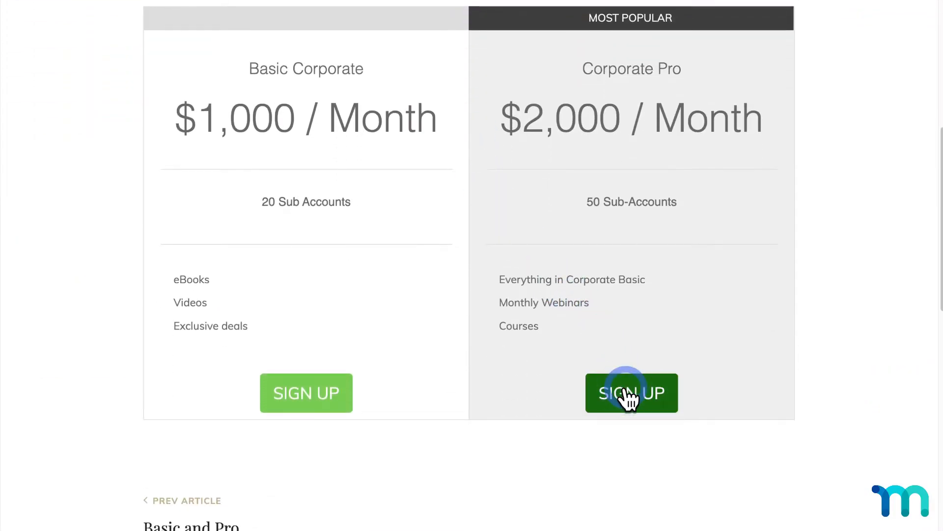
click(631, 392)
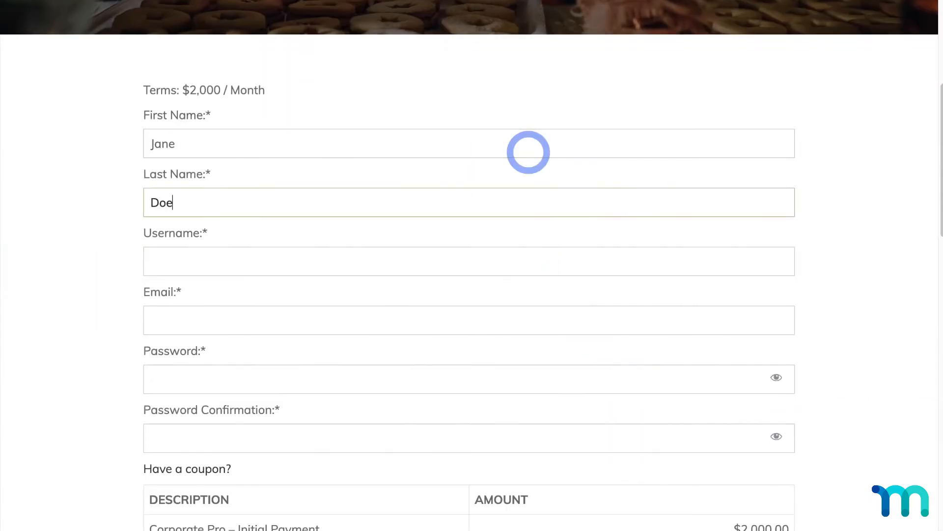
scroll(down, 3)
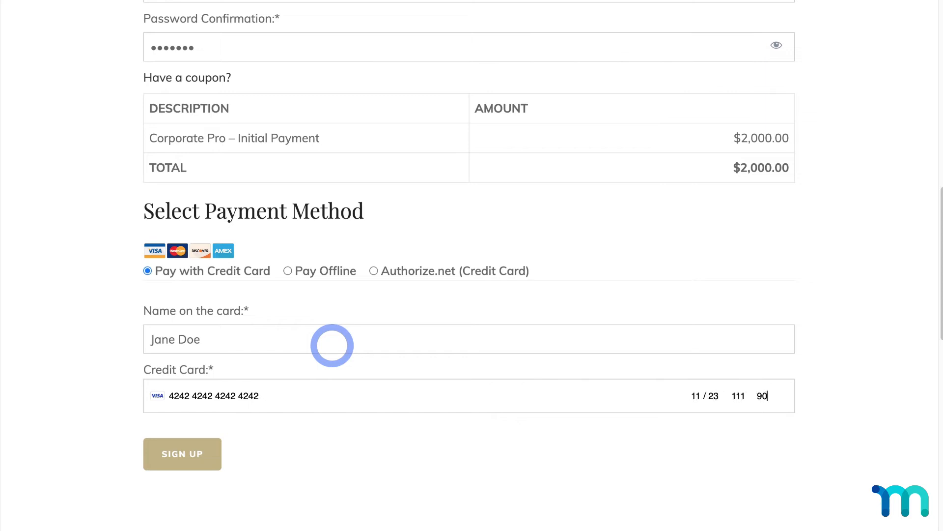
click(182, 454)
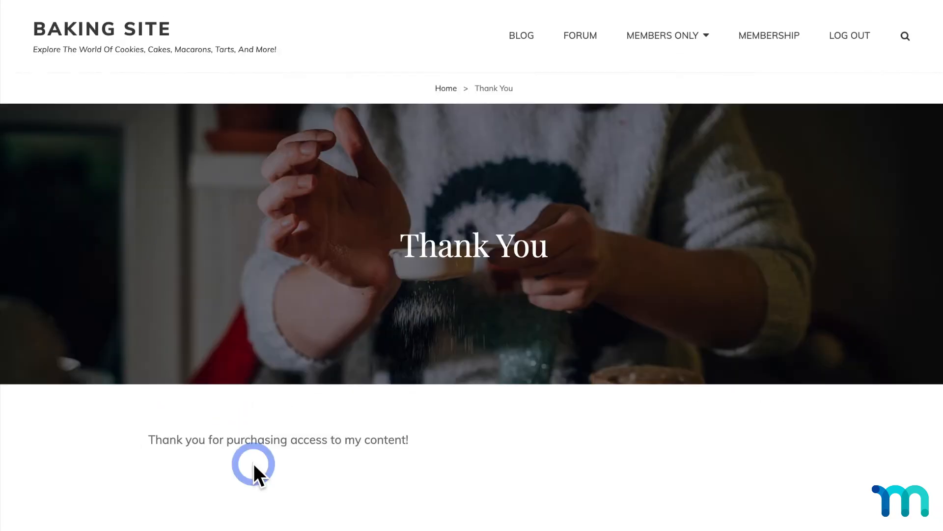
Step: Reach the Corporate Pro Sub Accounts page from the member's Account subscriptions
click(662, 36)
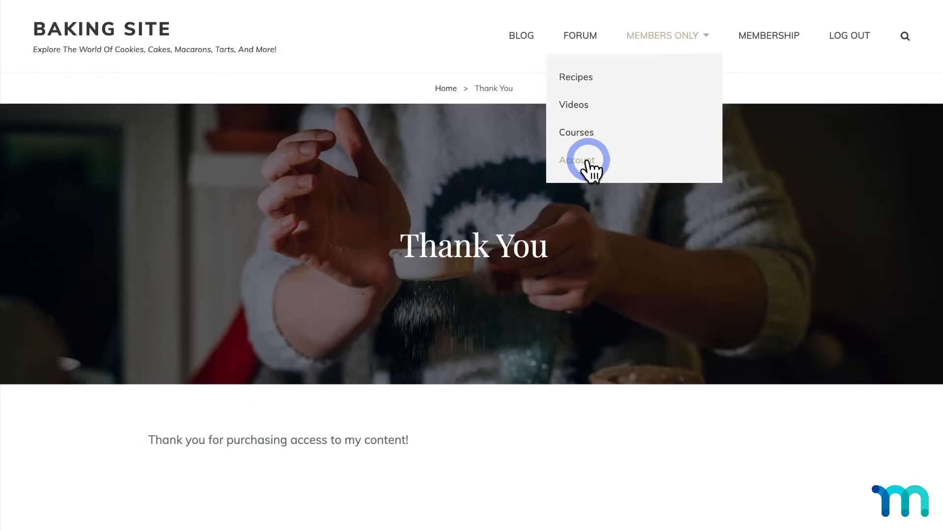
click(575, 161)
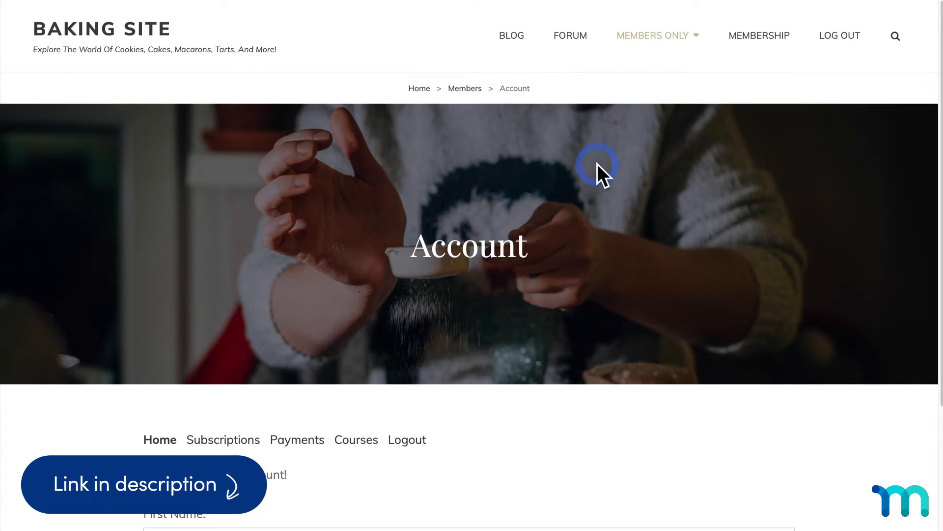
scroll(down, 3)
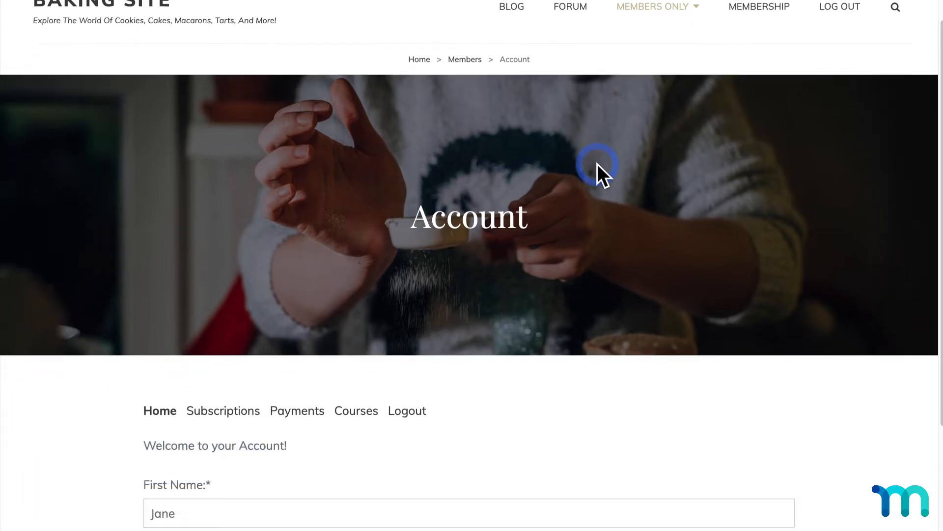
scroll(down, 3)
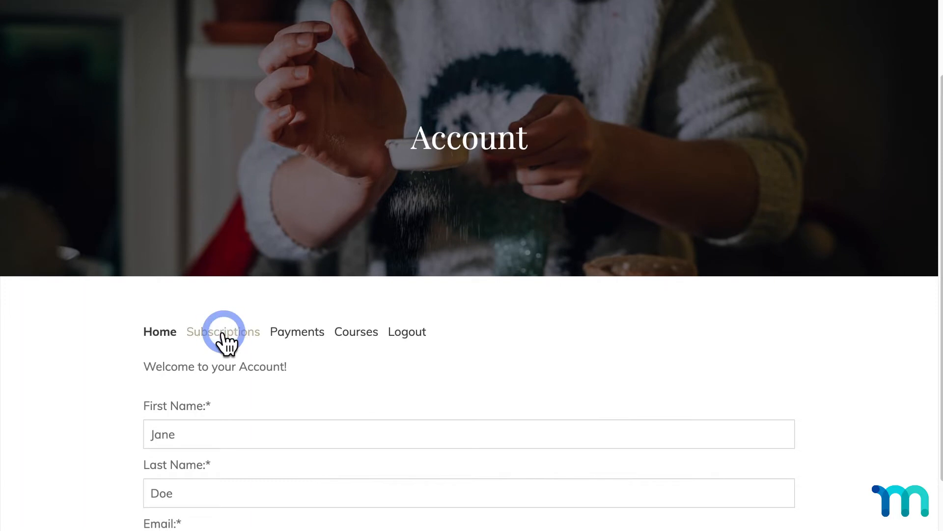
click(223, 331)
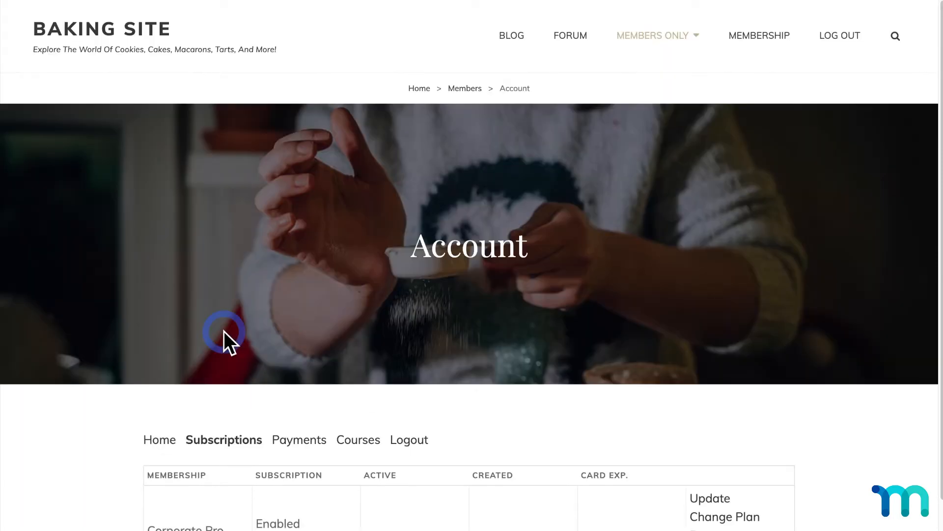
scroll(down, 3)
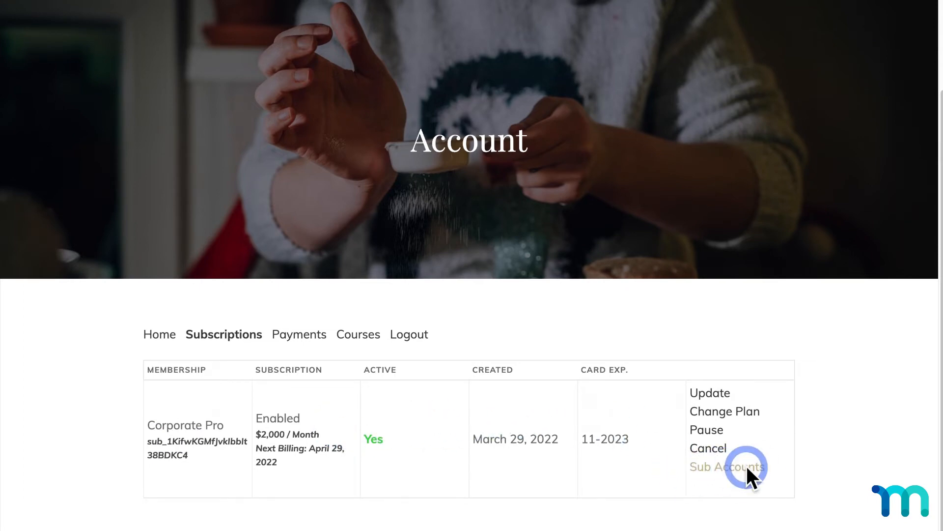
click(727, 467)
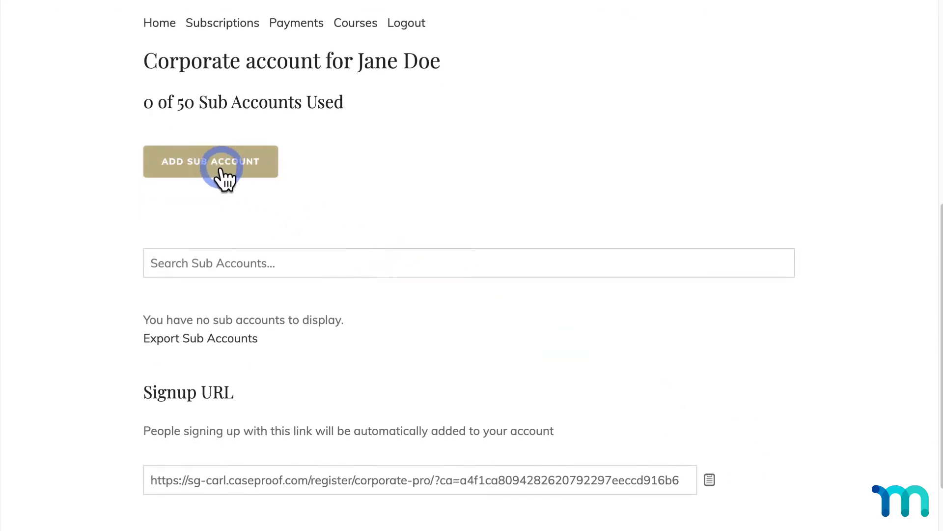
mouse_move(354, 179)
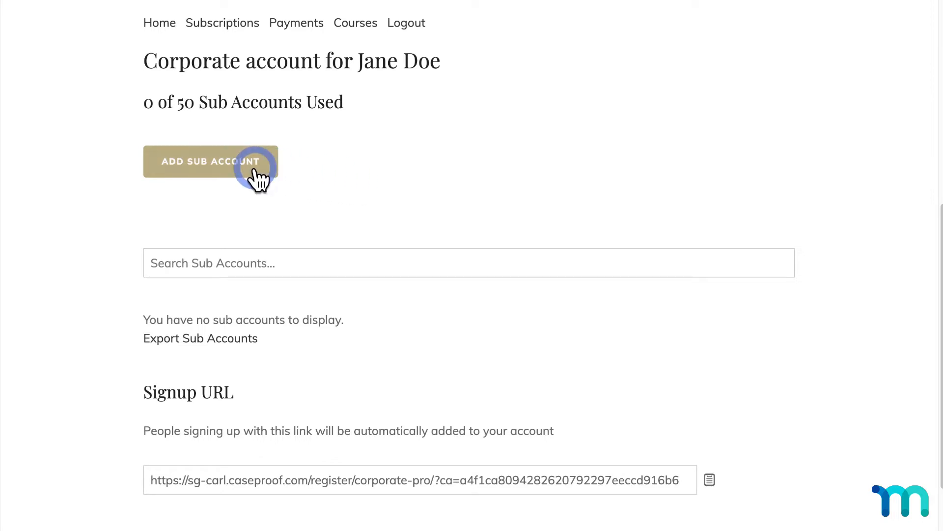
Step: Reveal the Add Sub Account form and review the signup URL and CSV import options
click(210, 161)
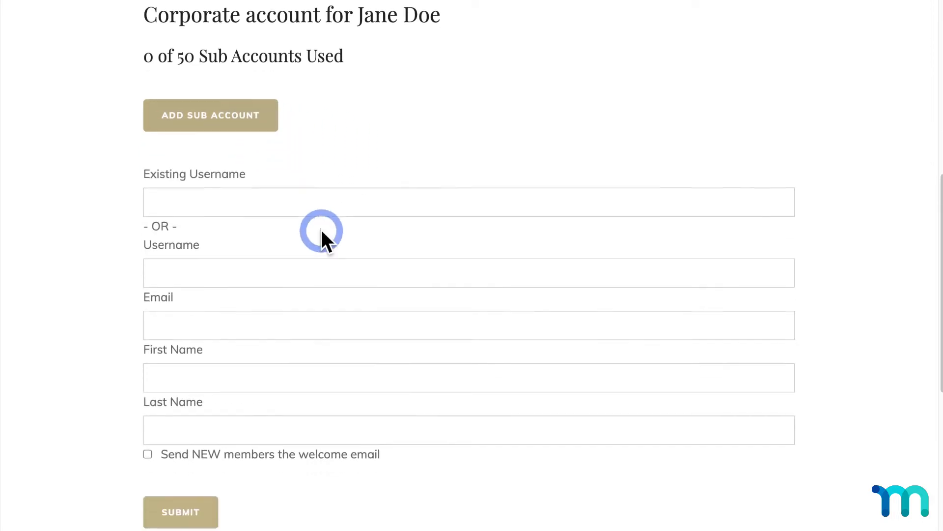
scroll(down, 3)
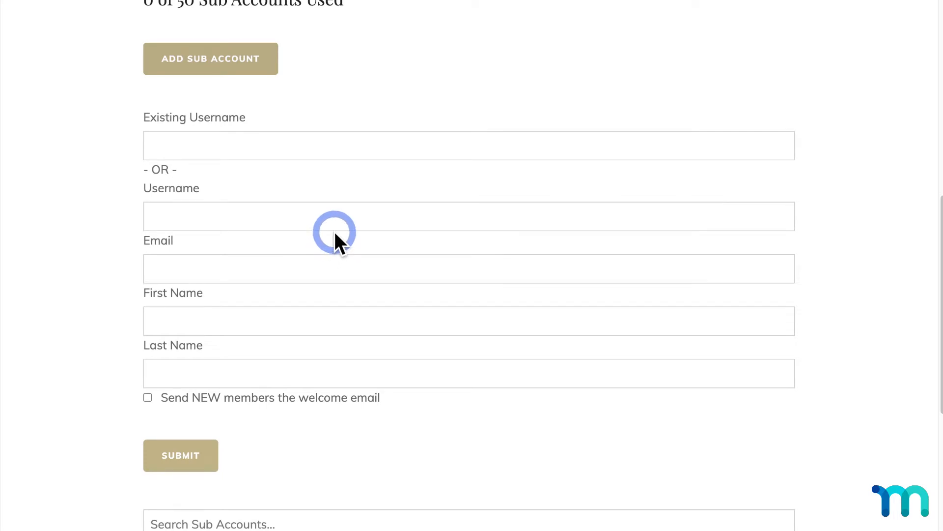
scroll(down, 3)
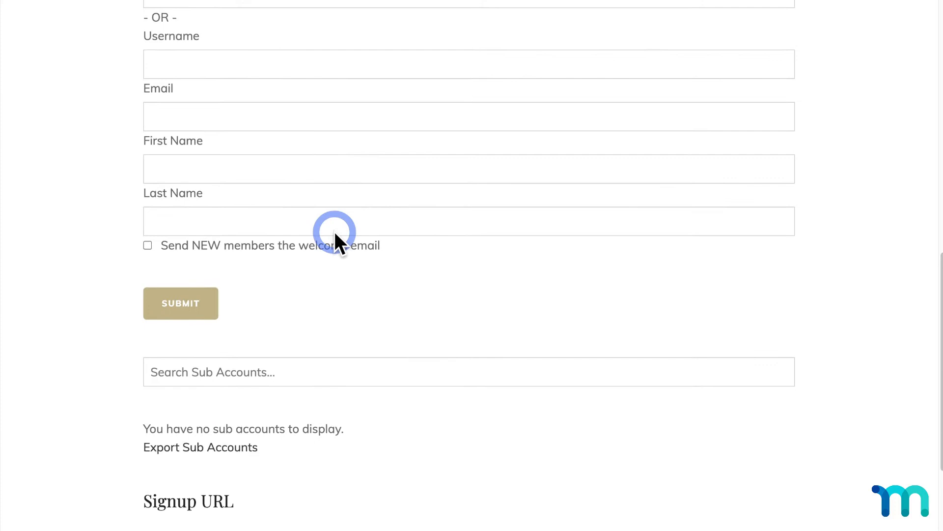
scroll(down, 3)
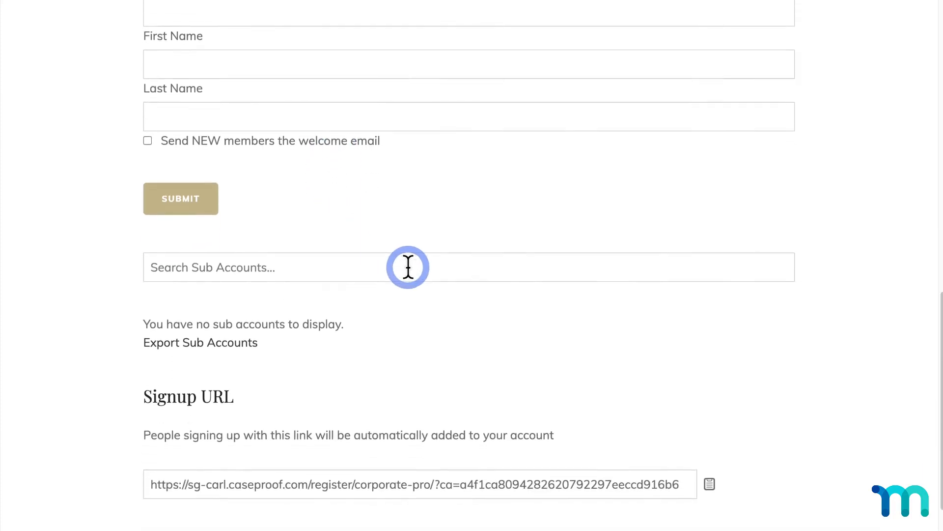
scroll(down, 3)
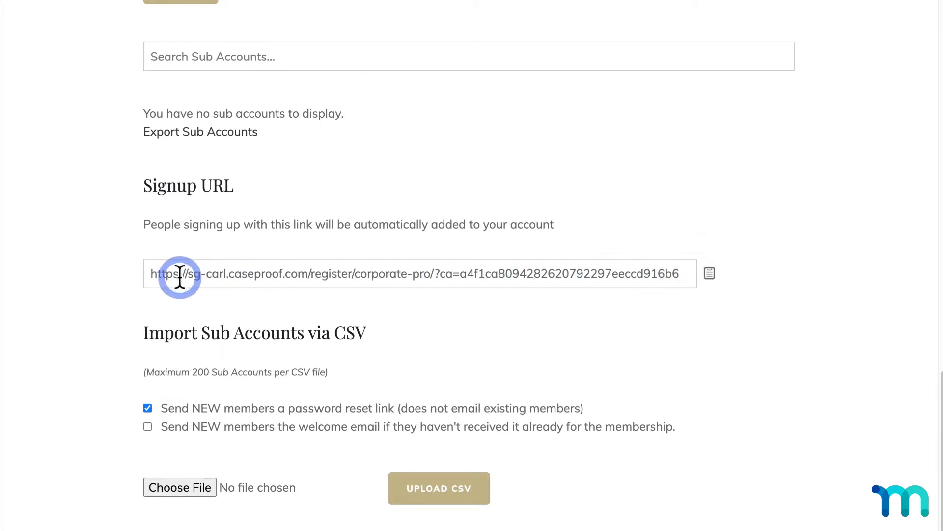
mouse_move(658, 273)
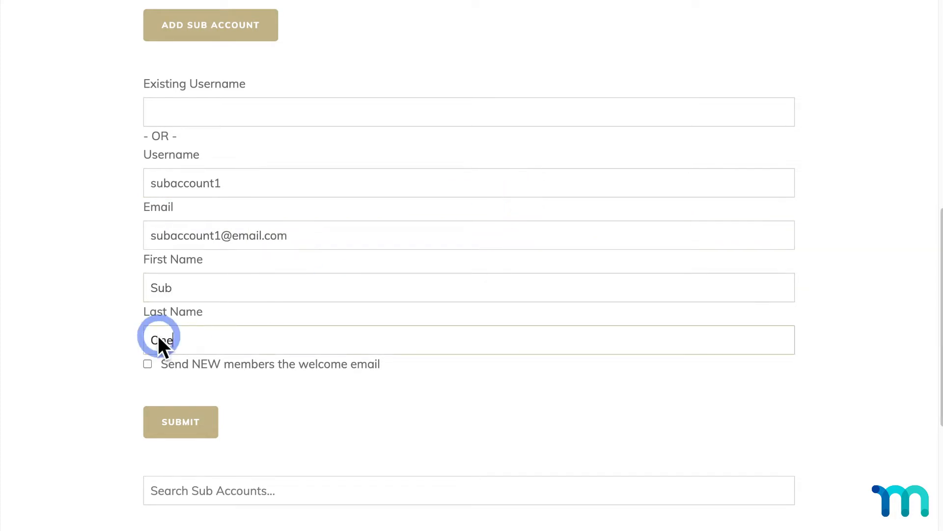
Step: Create sub account Sub One with a welcome email, bringing usage to 1 of 50
click(147, 364)
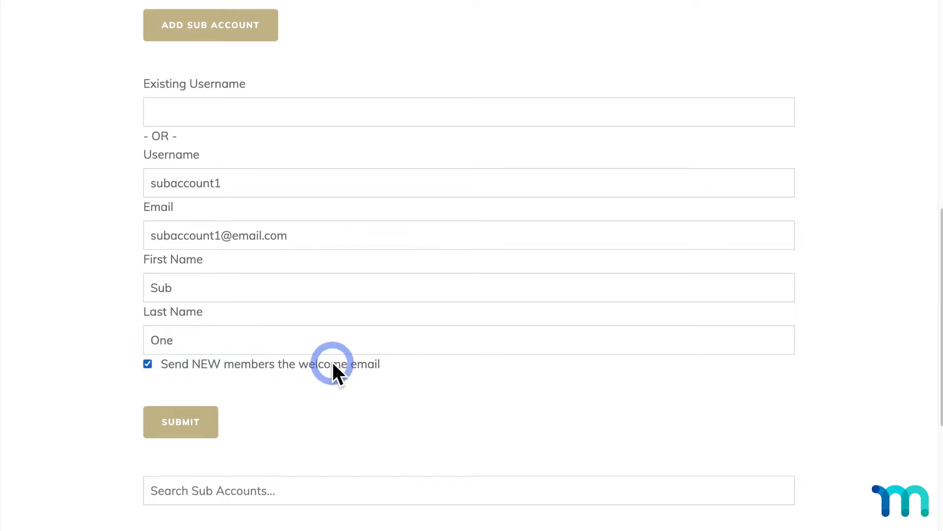
mouse_move(352, 371)
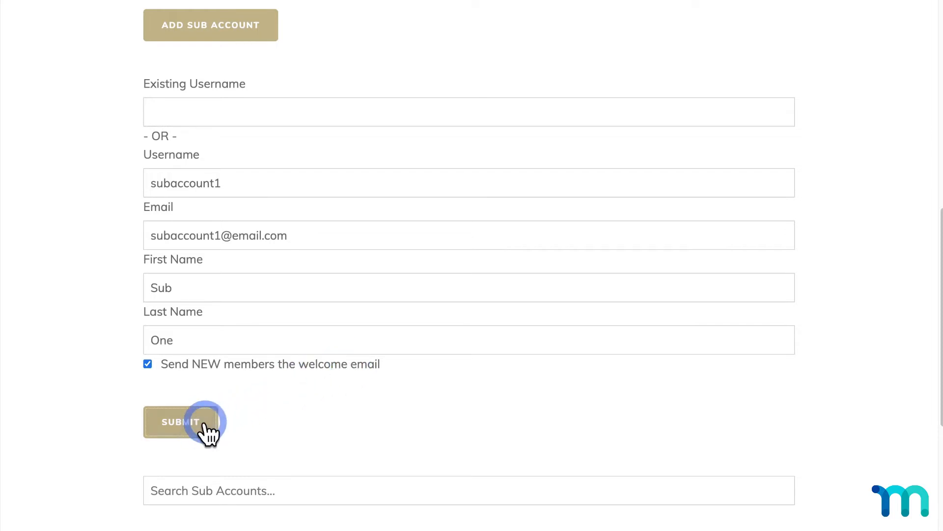
click(181, 422)
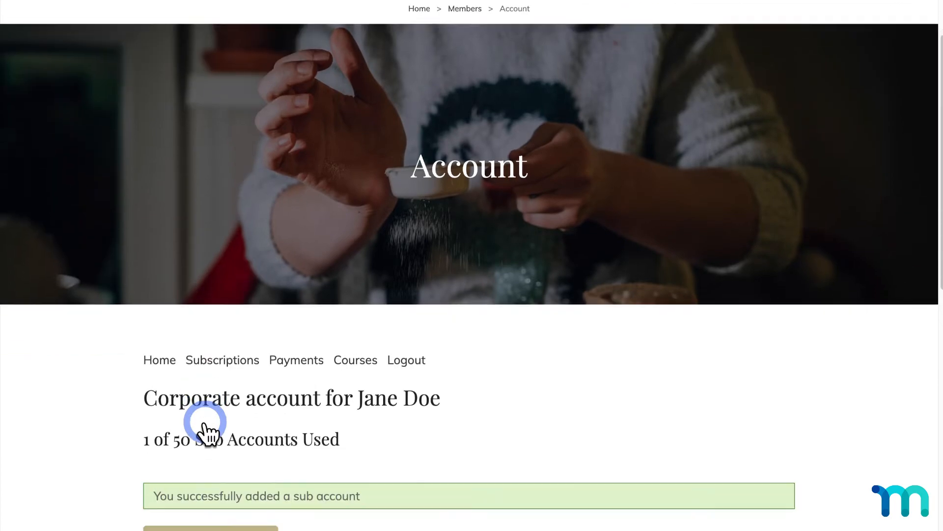
scroll(down, 3)
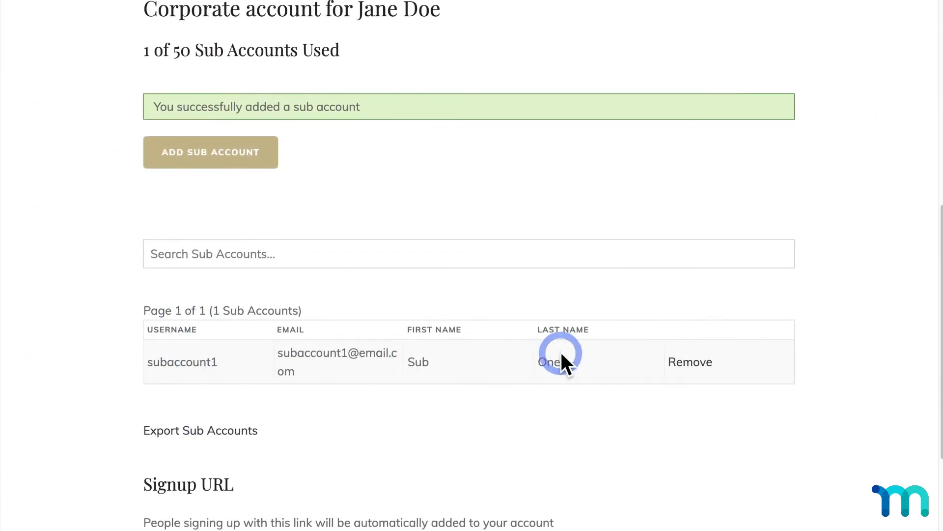
mouse_move(450, 360)
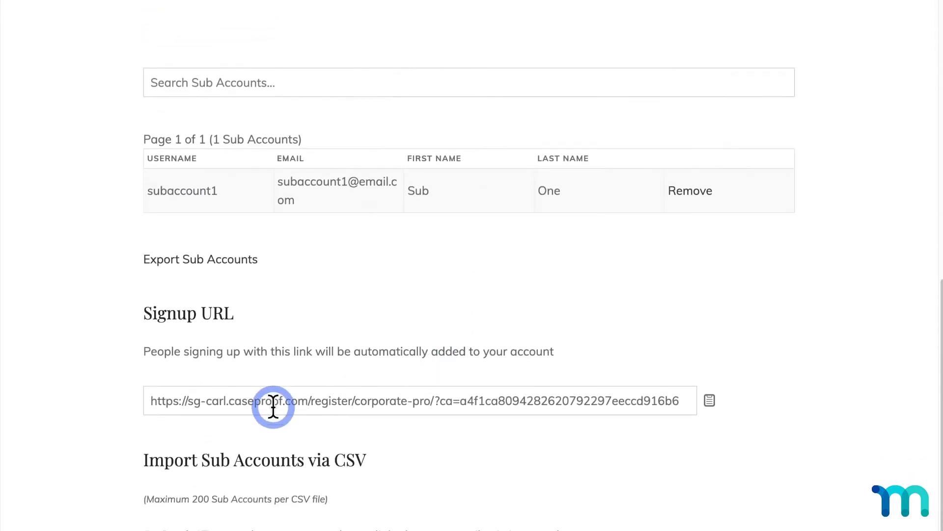
mouse_move(361, 193)
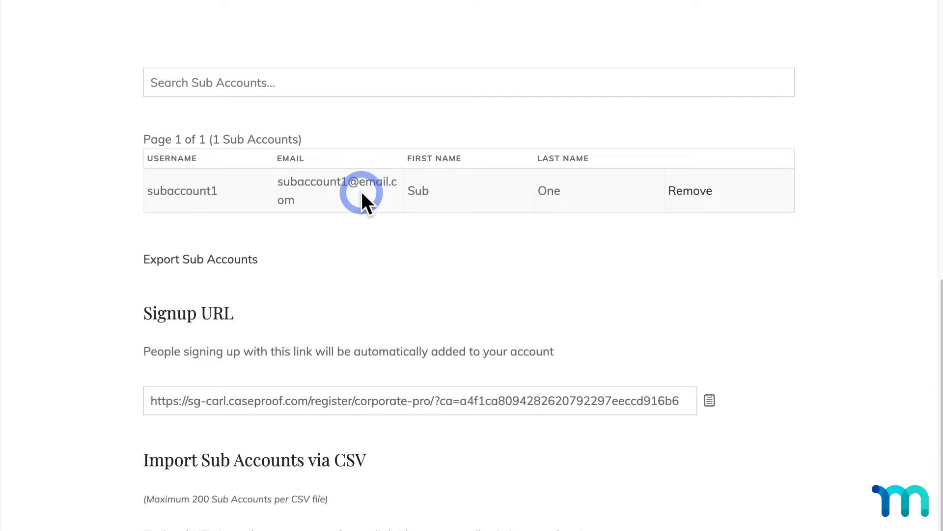
mouse_move(426, 190)
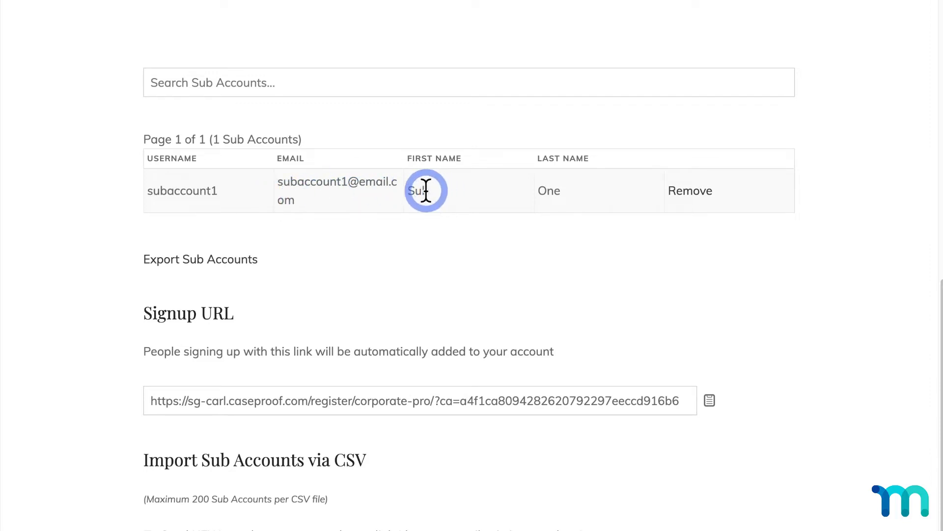
mouse_move(155, 267)
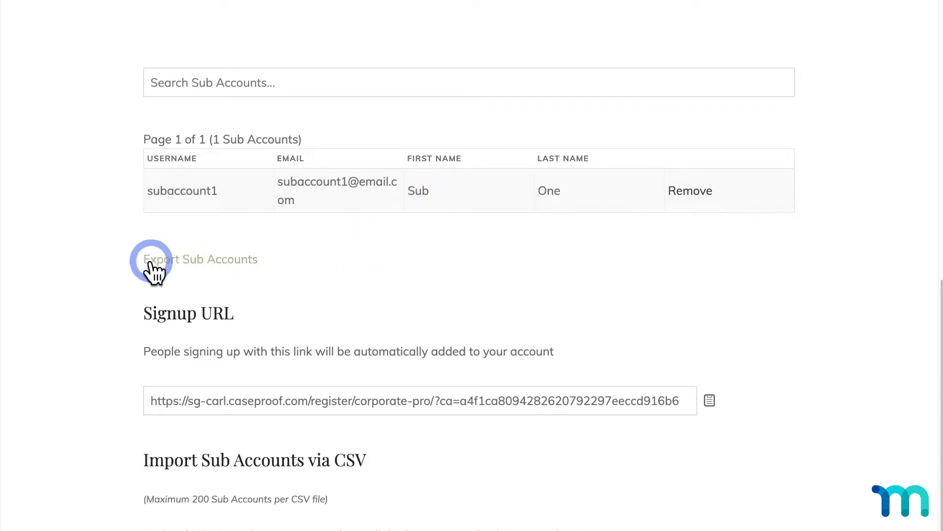
Step: Export the sub accounts as a CSV and bring the CSV import section into view
click(200, 259)
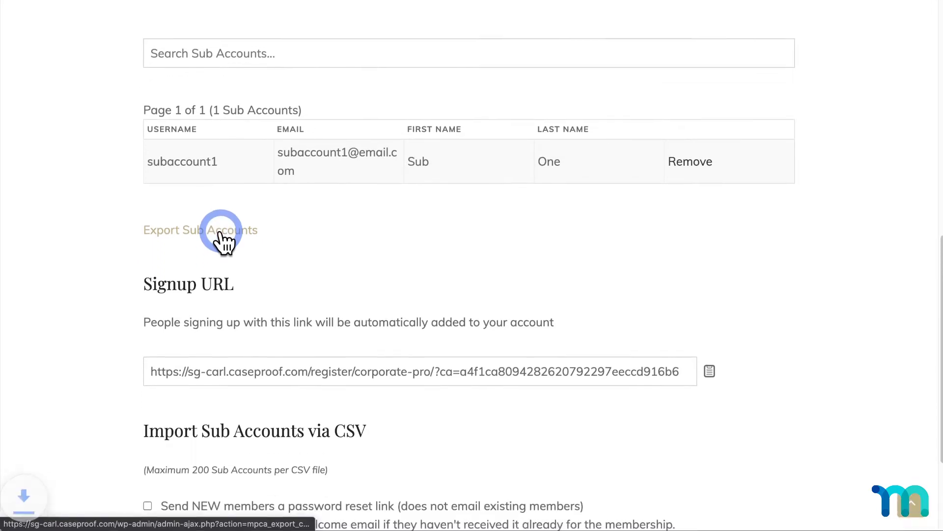
click(200, 229)
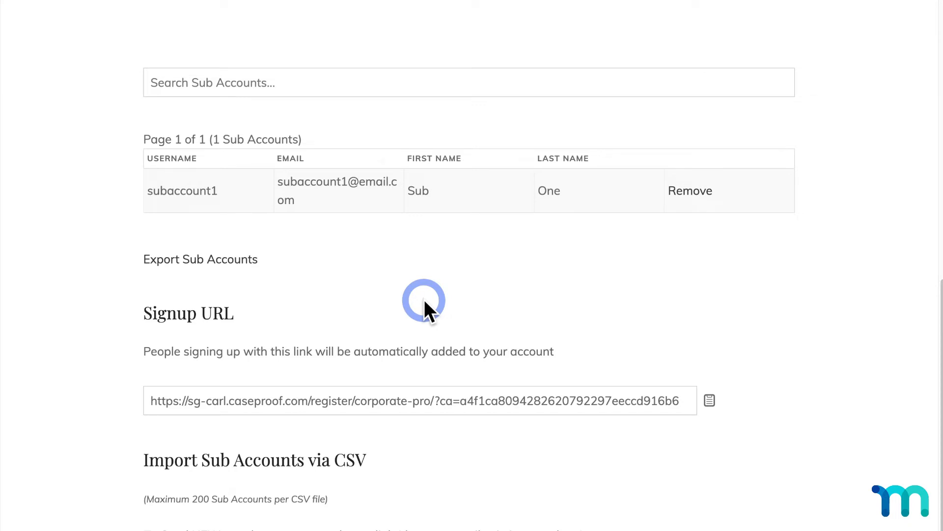
scroll(down, 3)
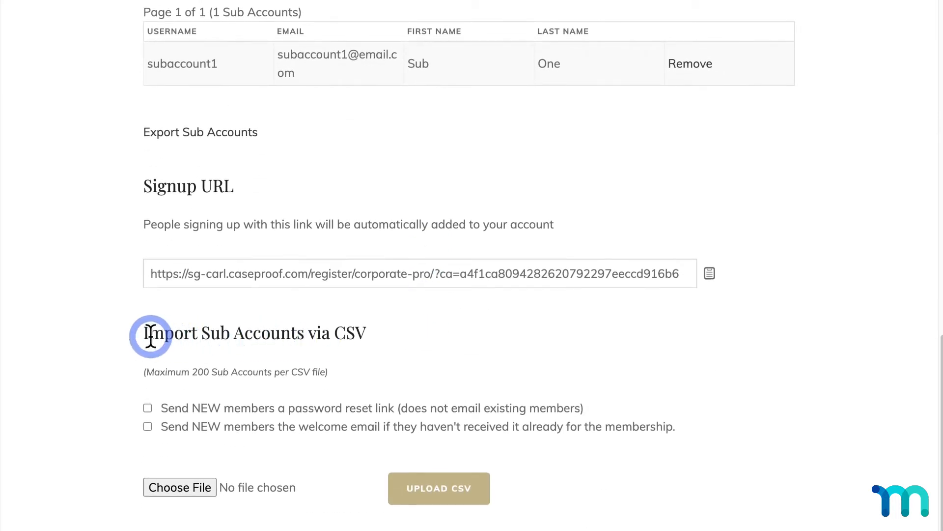
mouse_move(269, 450)
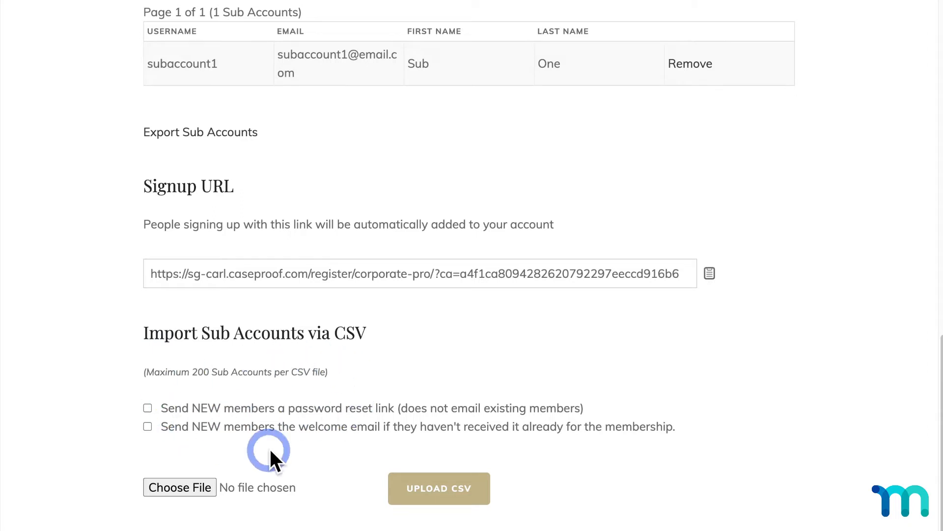
mouse_move(343, 409)
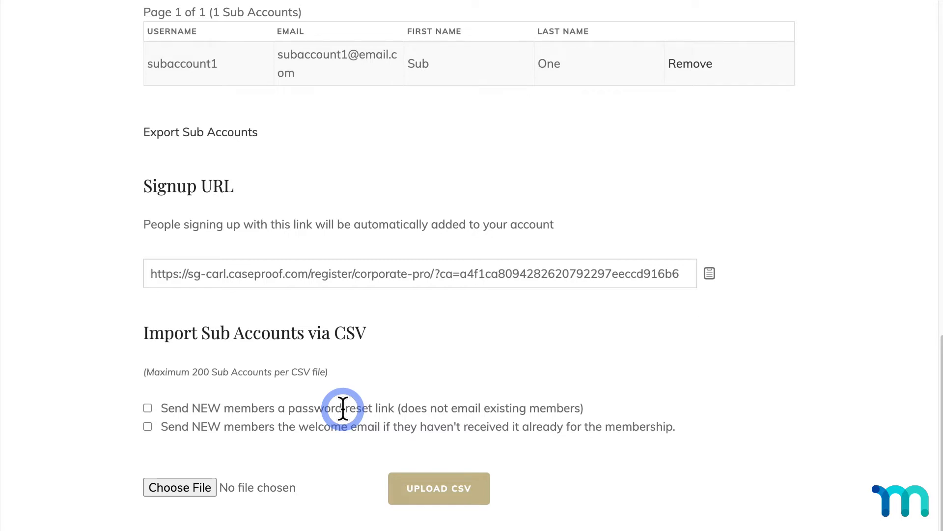
mouse_move(207, 406)
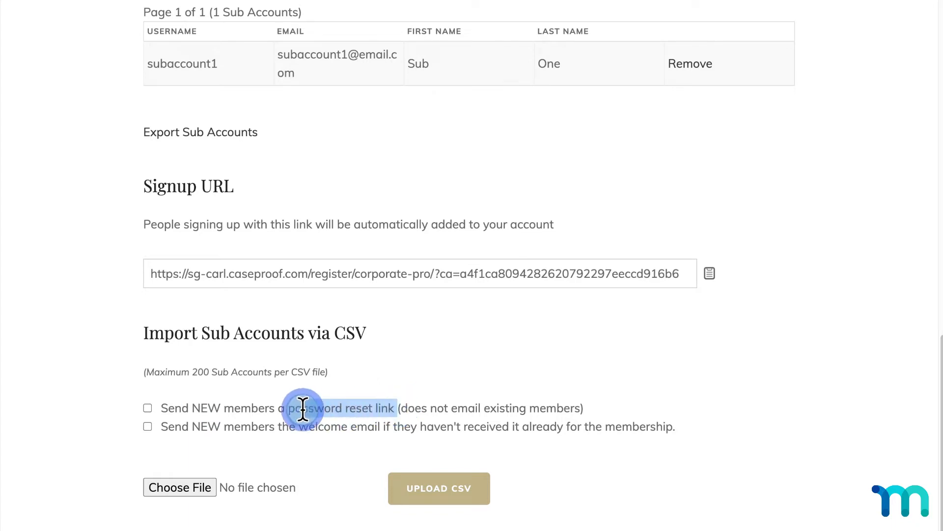
mouse_move(414, 426)
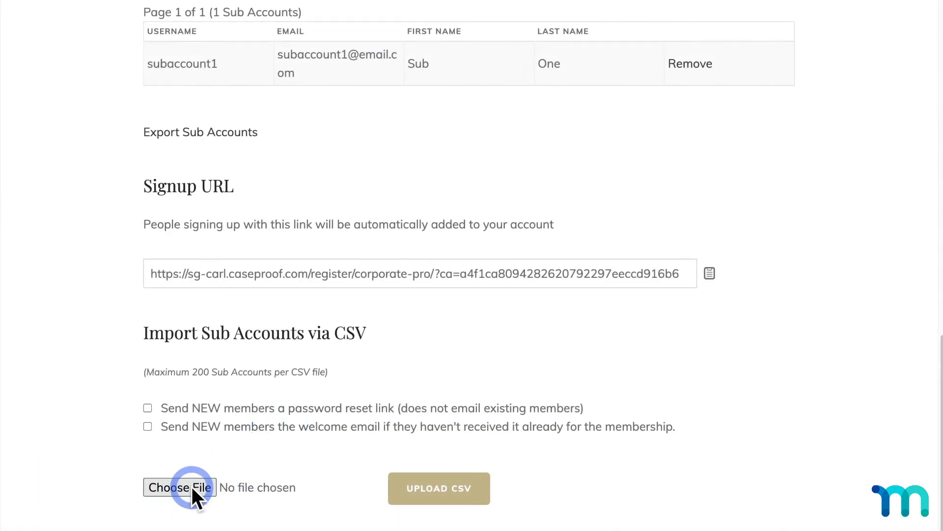
Step: Upload user.csv to import ten sub accounts, bringing usage to 11 of 50
click(179, 486)
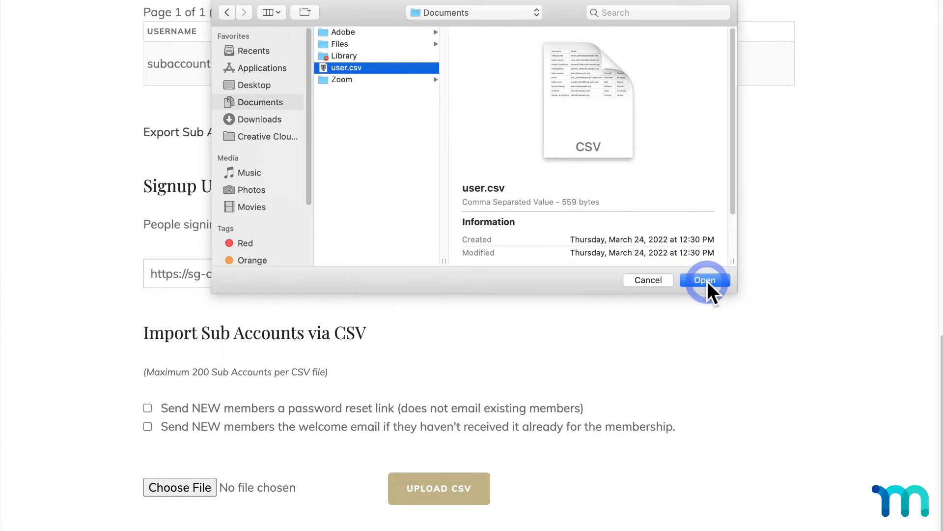
click(703, 280)
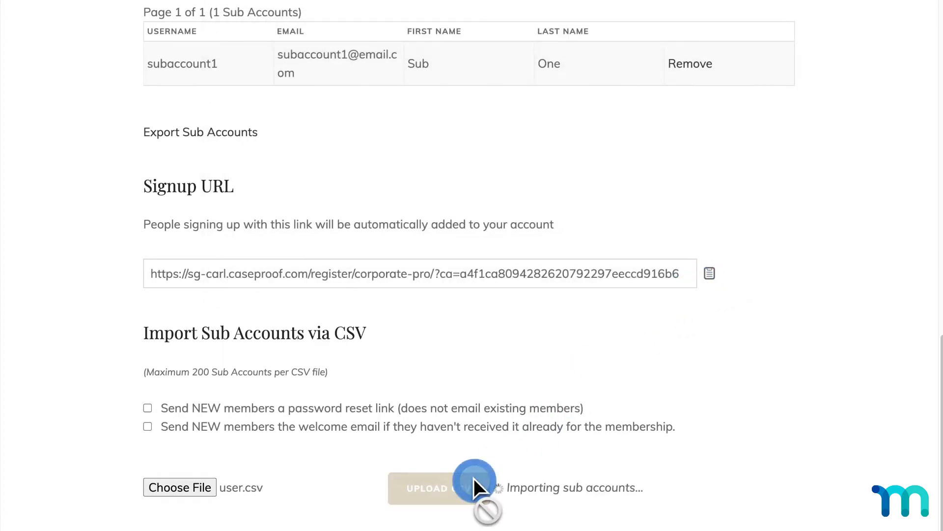
click(436, 488)
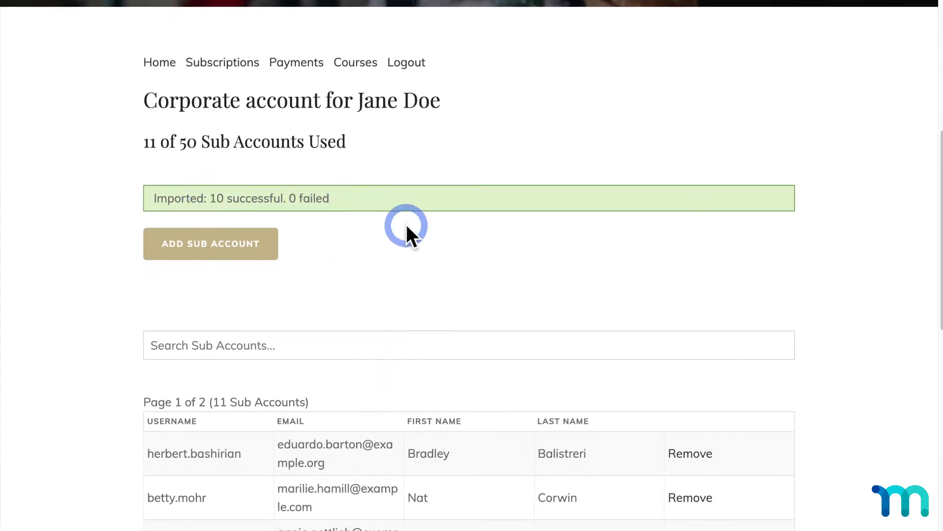
scroll(down, 3)
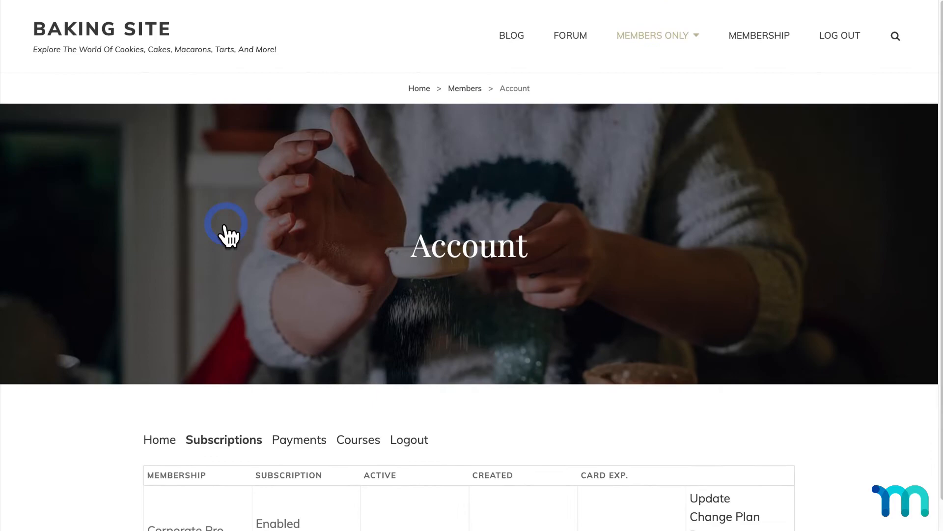
Step: Change the Corporate Pro subscription's plan to Corporate Basic
scroll(down, 3)
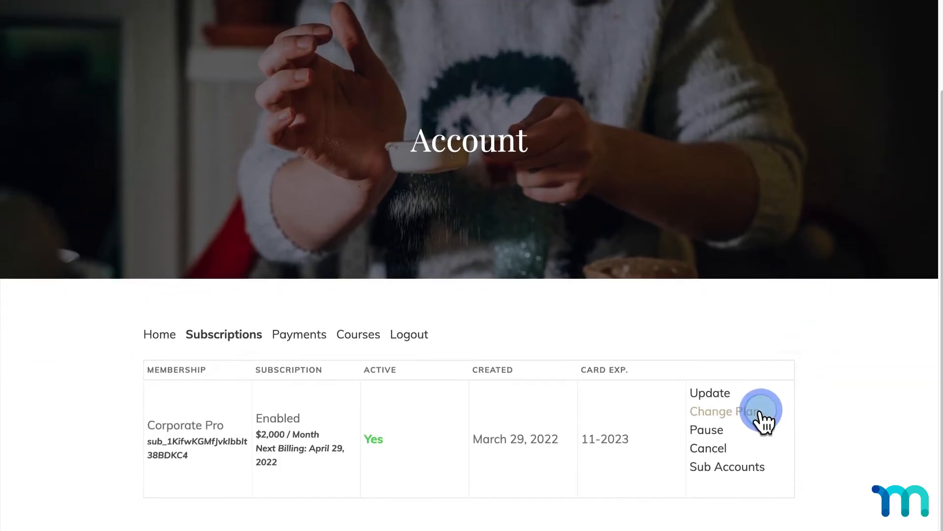
click(724, 410)
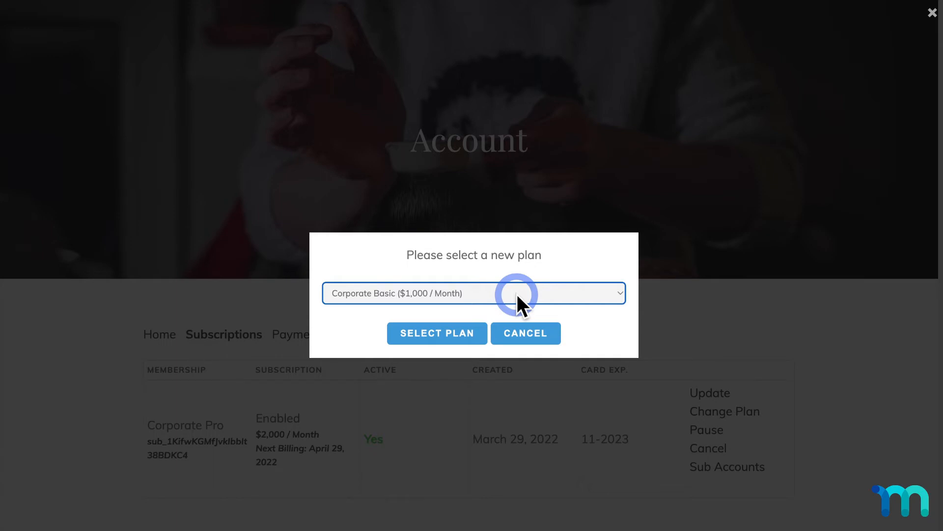
mouse_move(463, 333)
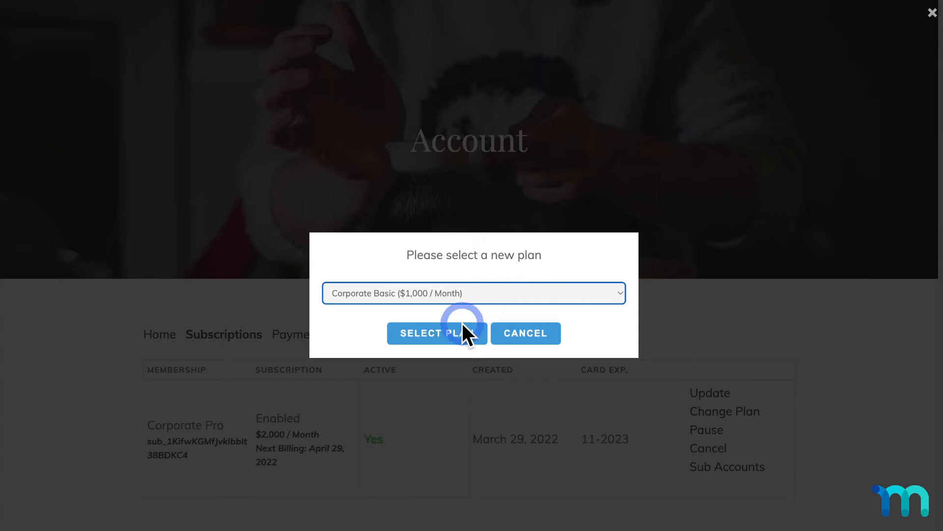
click(437, 334)
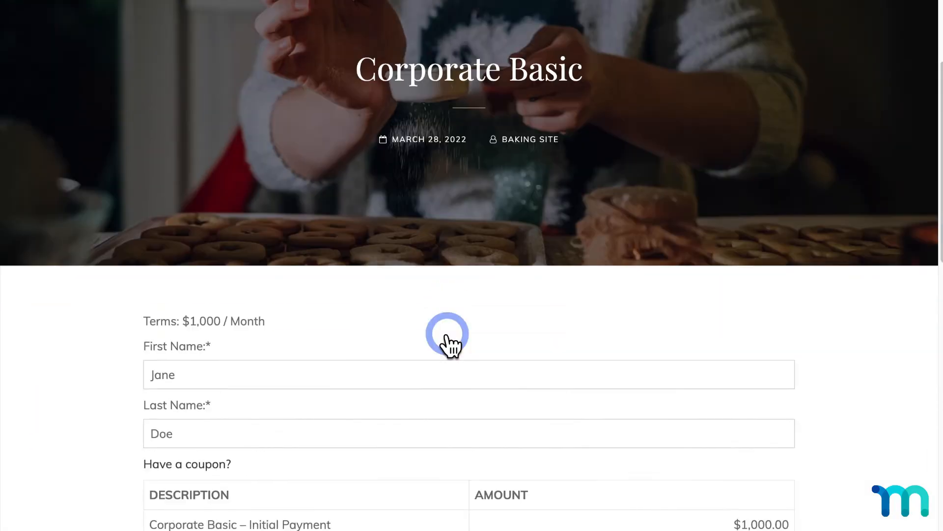
Step: Complete the $1,000 card checkout for Corporate Basic, reaching the thank-you page
scroll(down, 3)
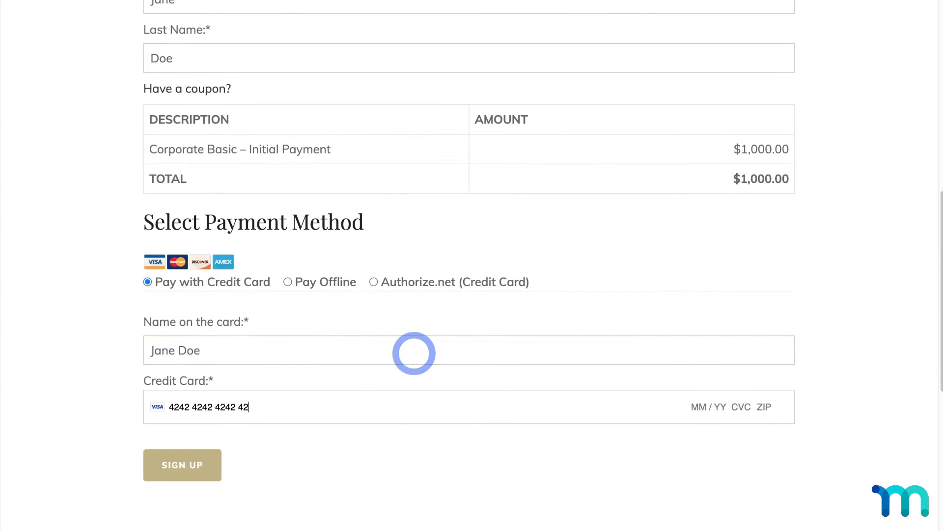
click(182, 463)
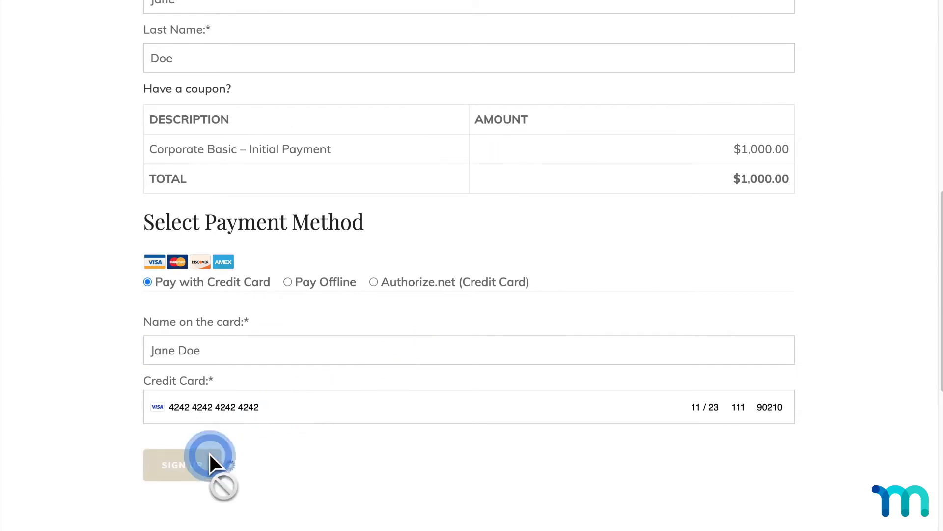
click(181, 465)
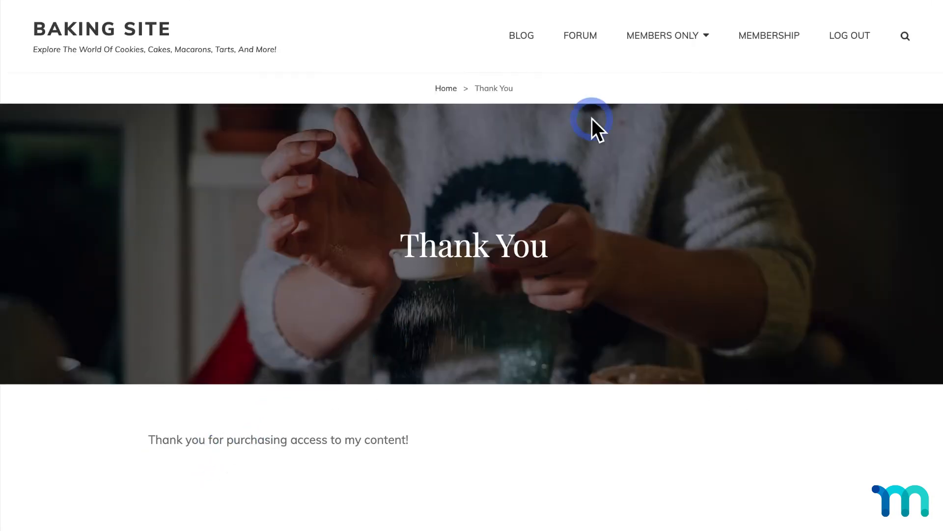
Step: From the member's Account subscriptions, view the Corporate Basic sub-accounts list showing 11 of 20 used
click(663, 35)
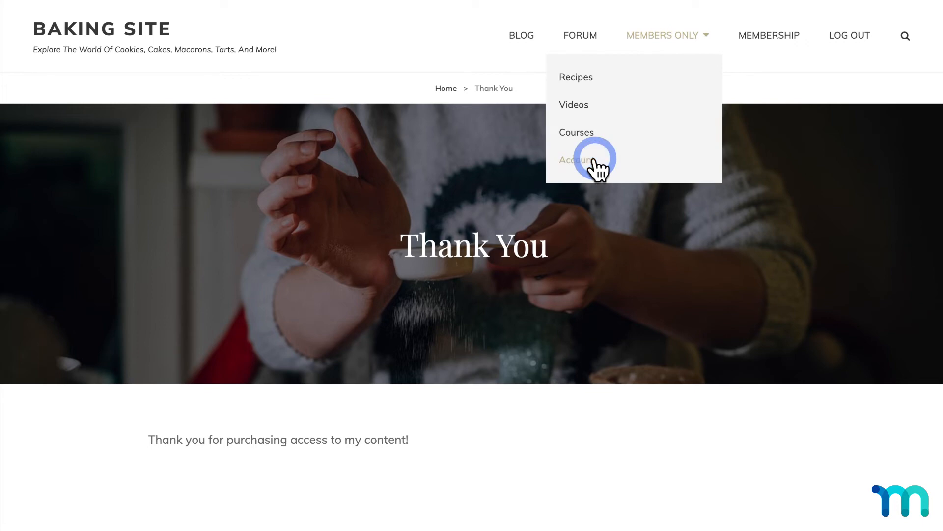
click(574, 159)
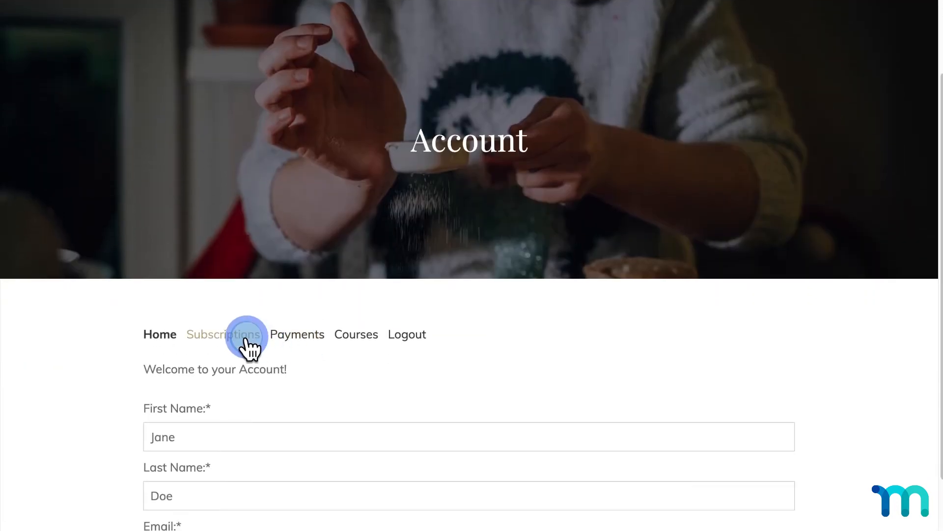
click(223, 334)
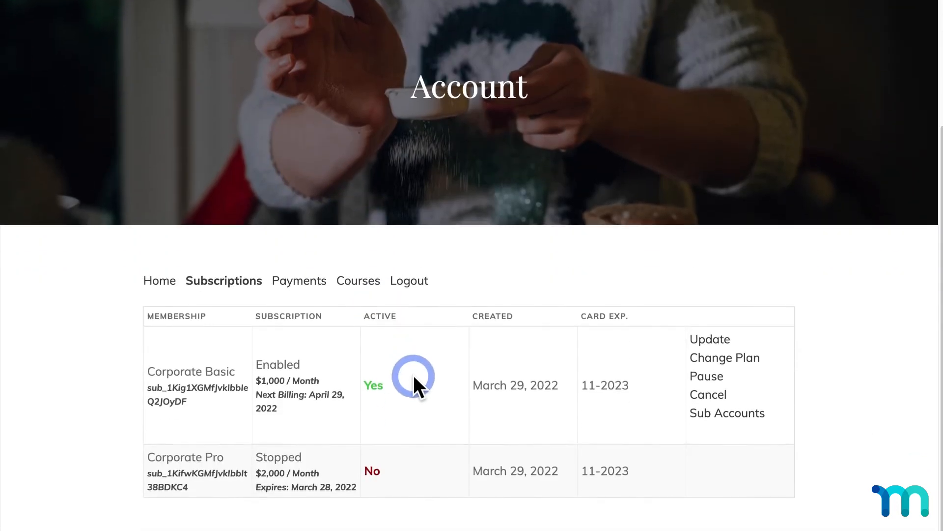
mouse_move(374, 468)
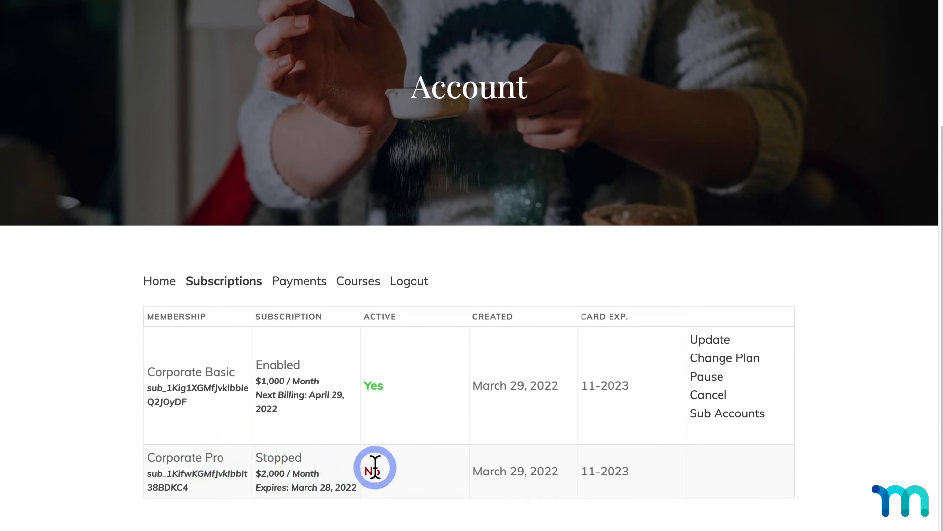
mouse_move(369, 390)
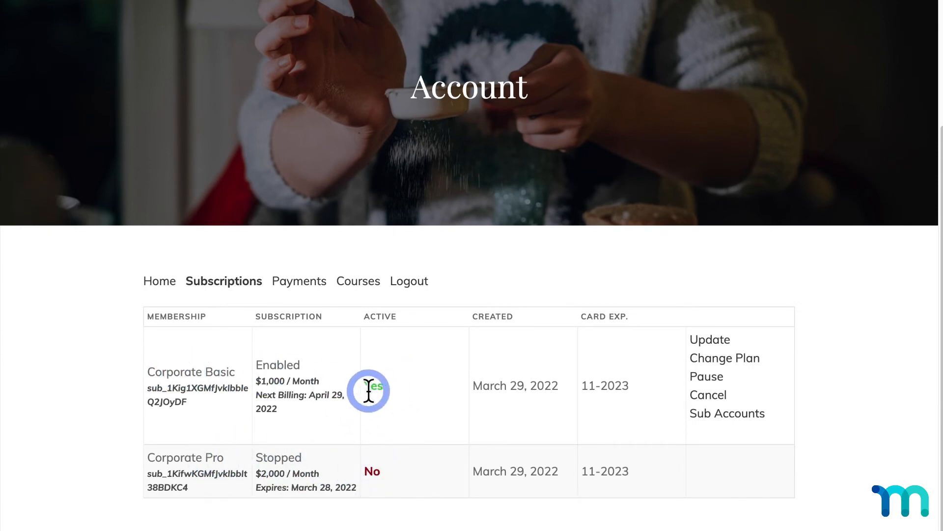
mouse_move(613, 407)
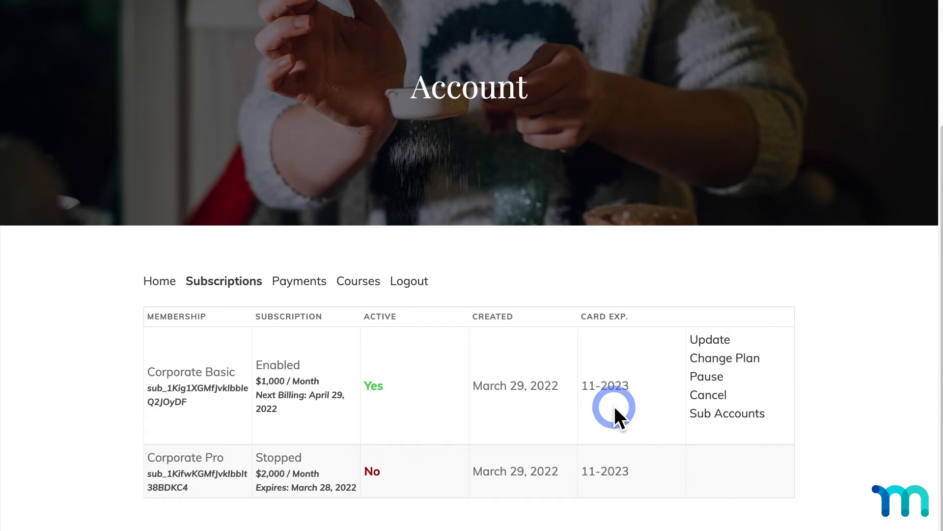
click(727, 414)
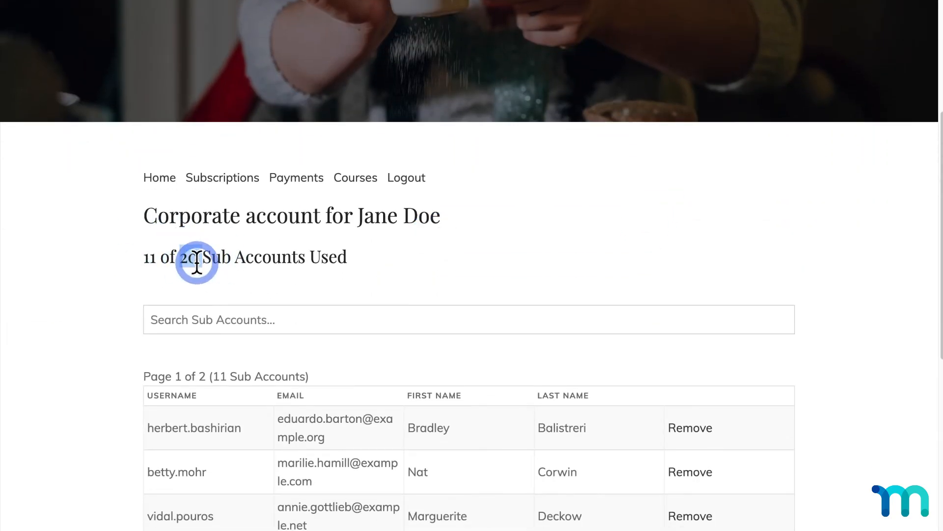
mouse_move(232, 283)
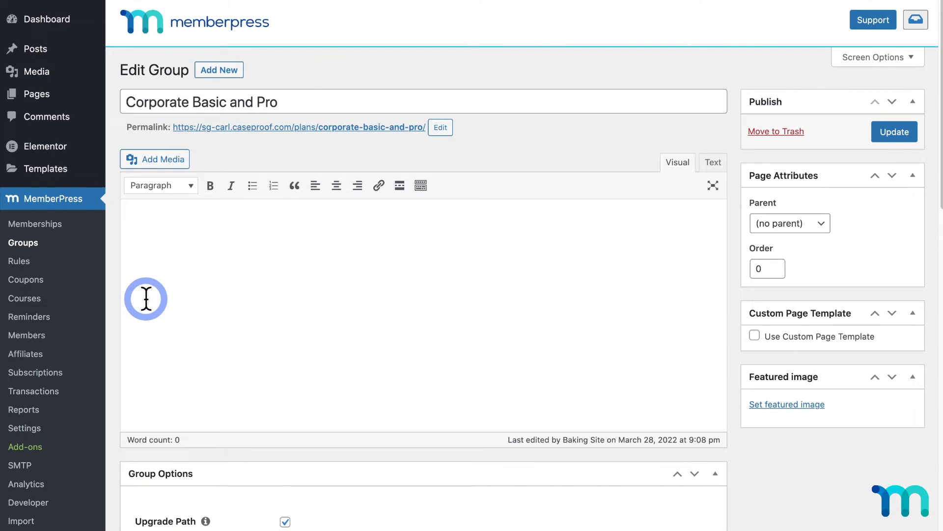
mouse_move(36, 372)
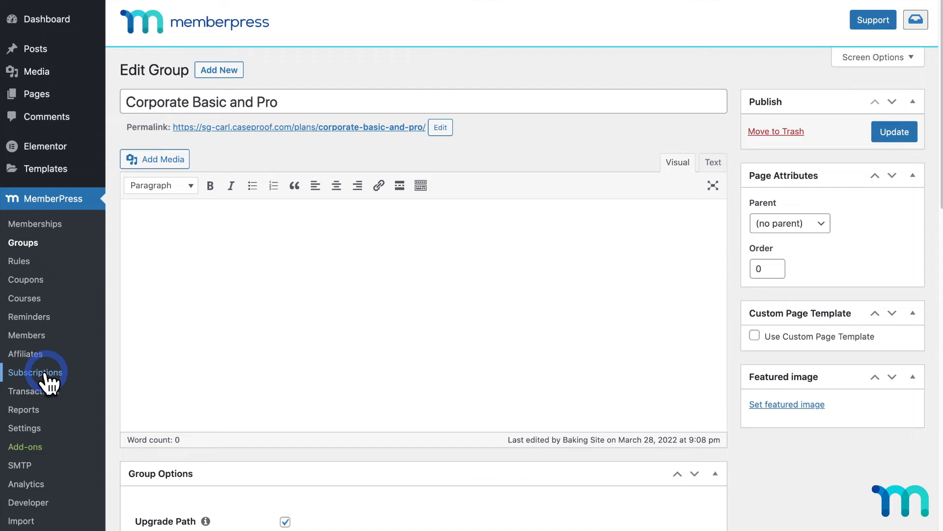
Step: From admin Subscriptions, reach the Corporate Basic holder's profile and her front-end Manage Sub Accounts page
click(35, 371)
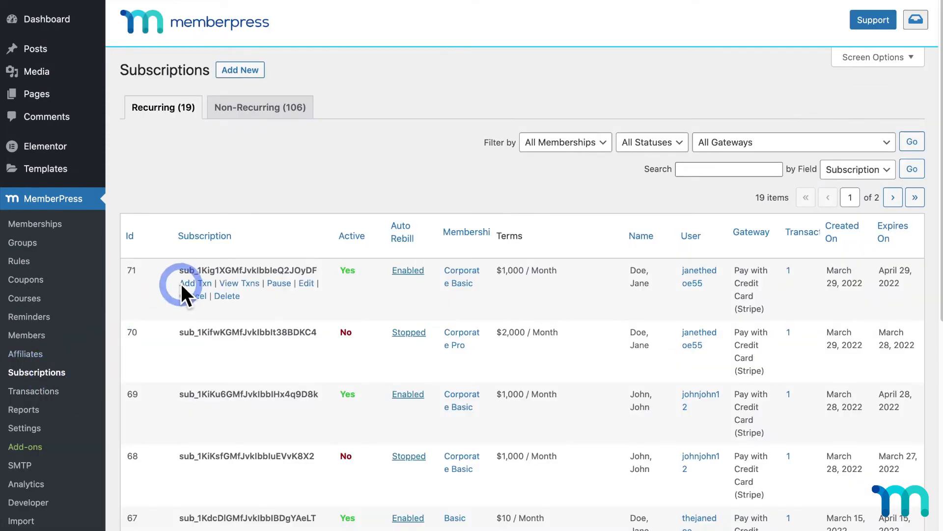
mouse_move(460, 276)
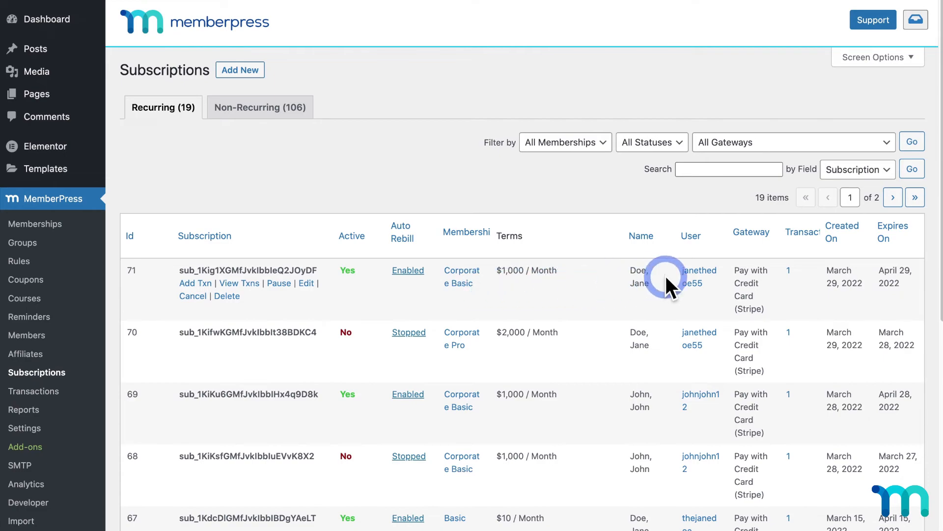
click(699, 275)
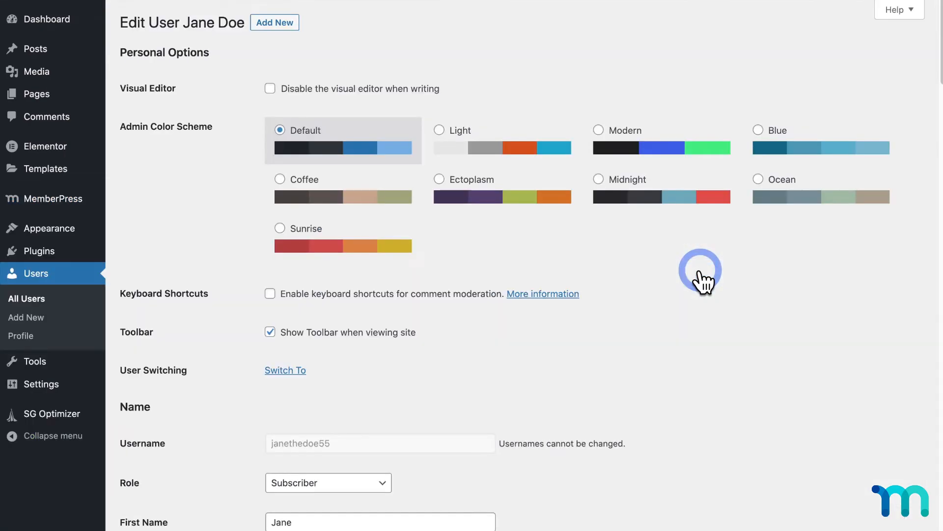
scroll(down, 3)
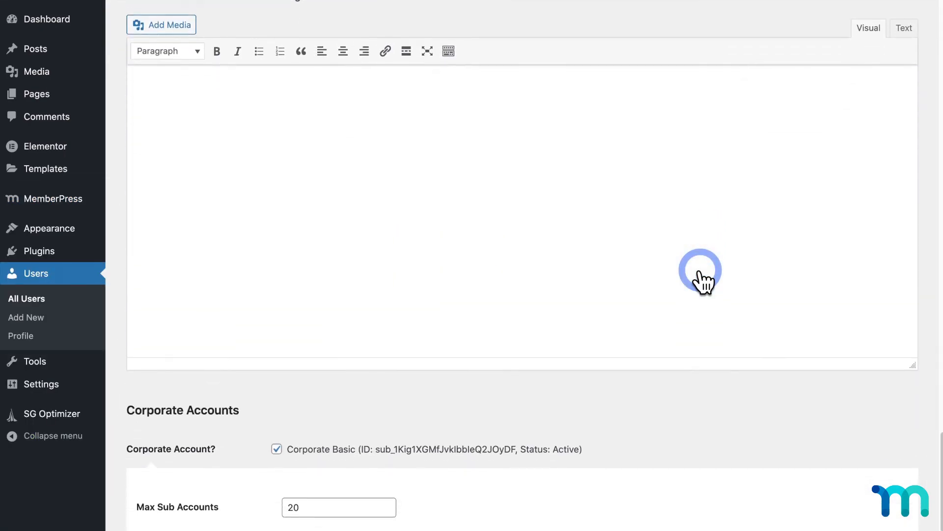
scroll(down, 3)
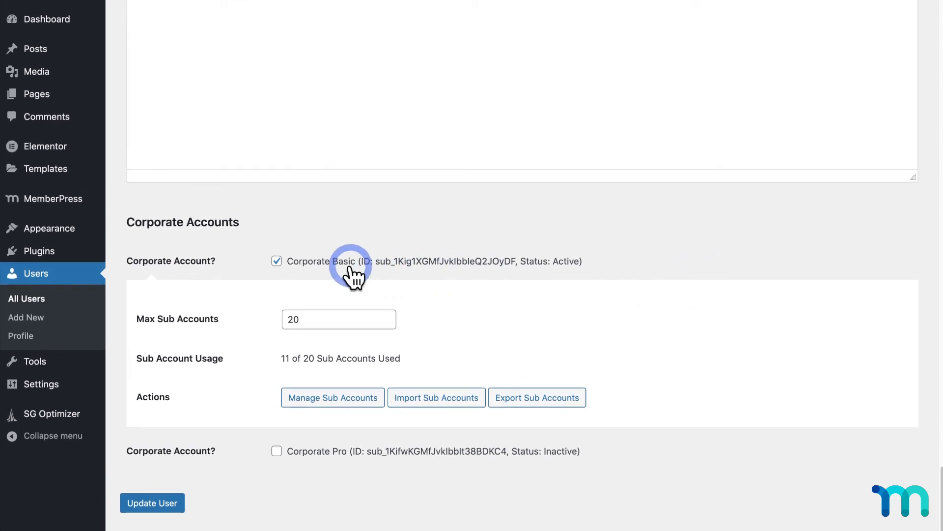
mouse_move(518, 267)
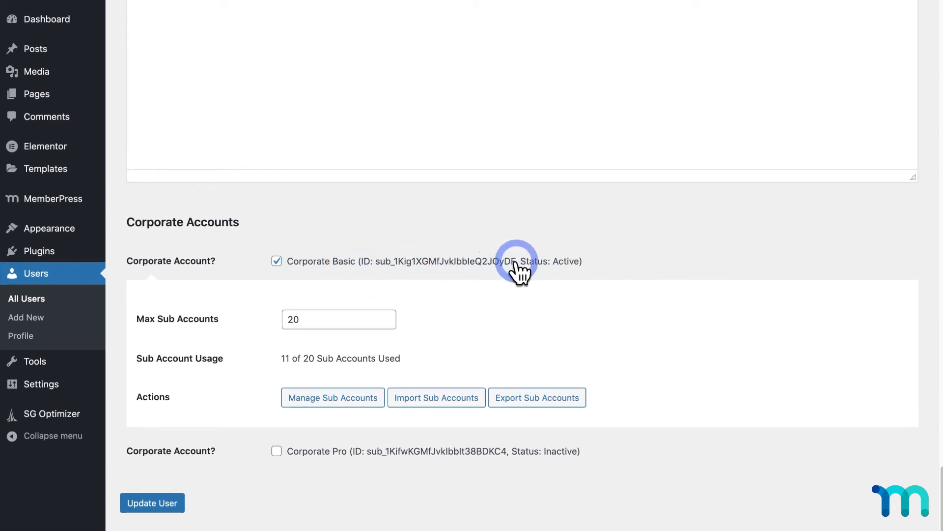
mouse_move(440, 326)
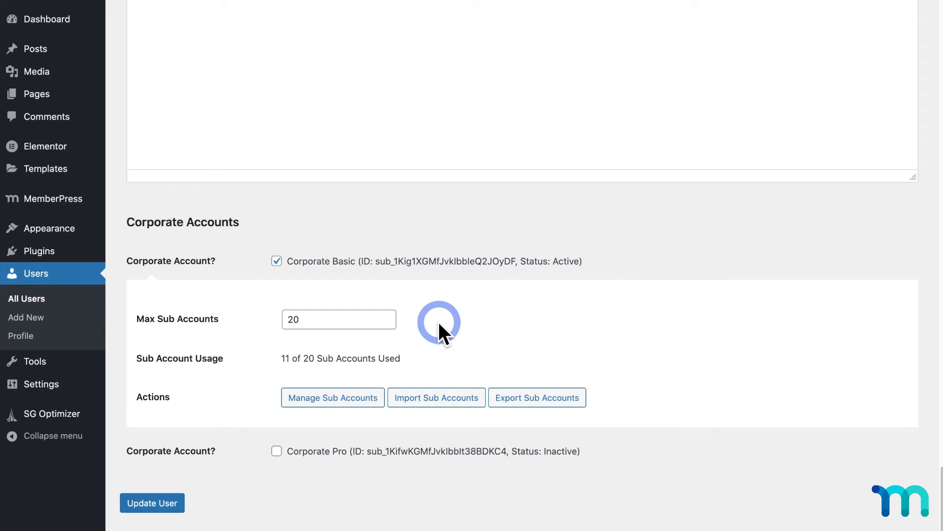
mouse_move(355, 358)
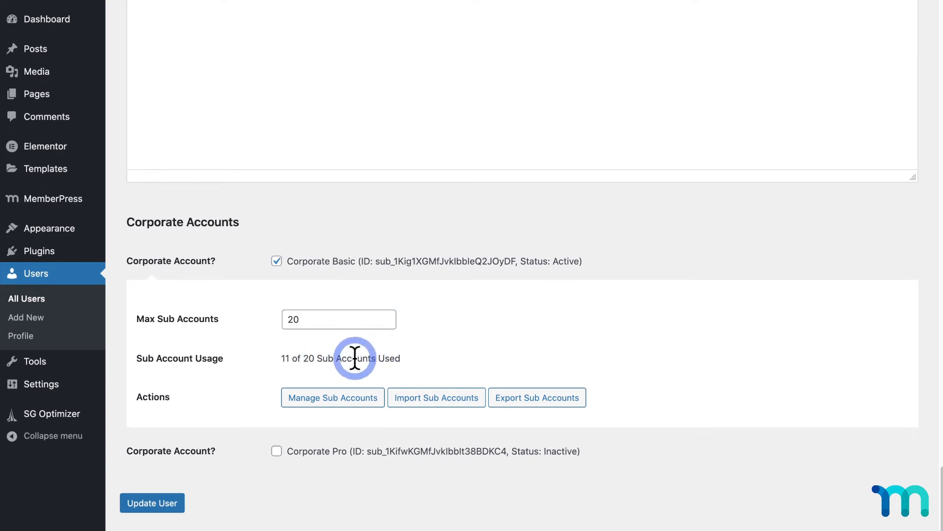
mouse_move(460, 355)
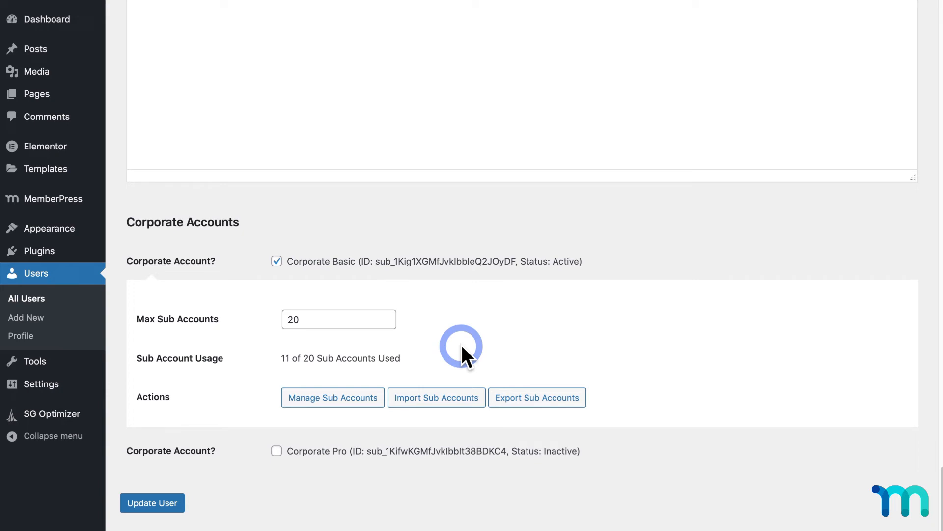
mouse_move(501, 380)
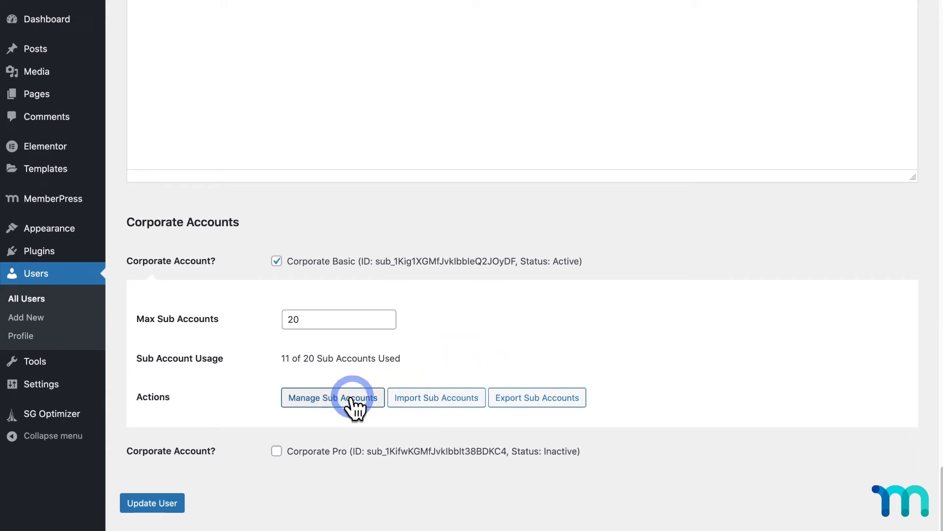
click(333, 397)
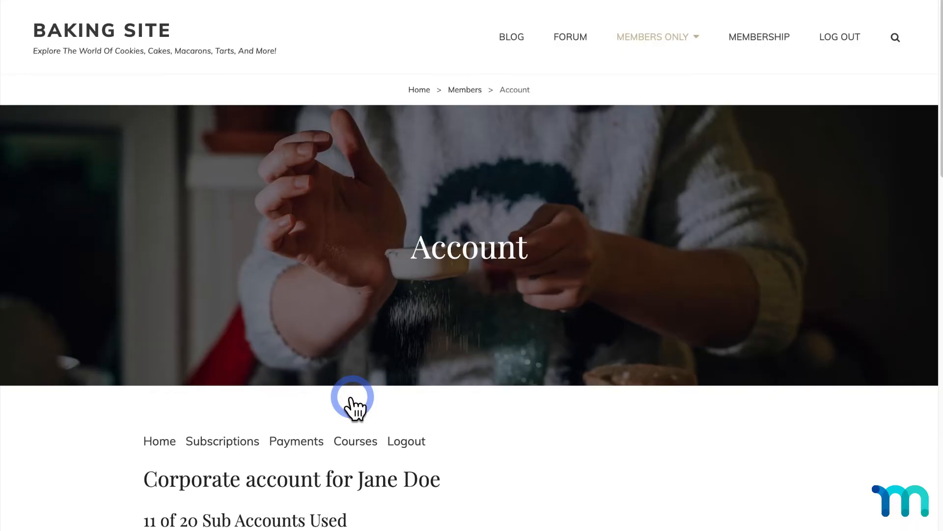
Step: Scroll through the sub-accounts table, Signup URL and CSV import sections, then back to the top
scroll(down, 3)
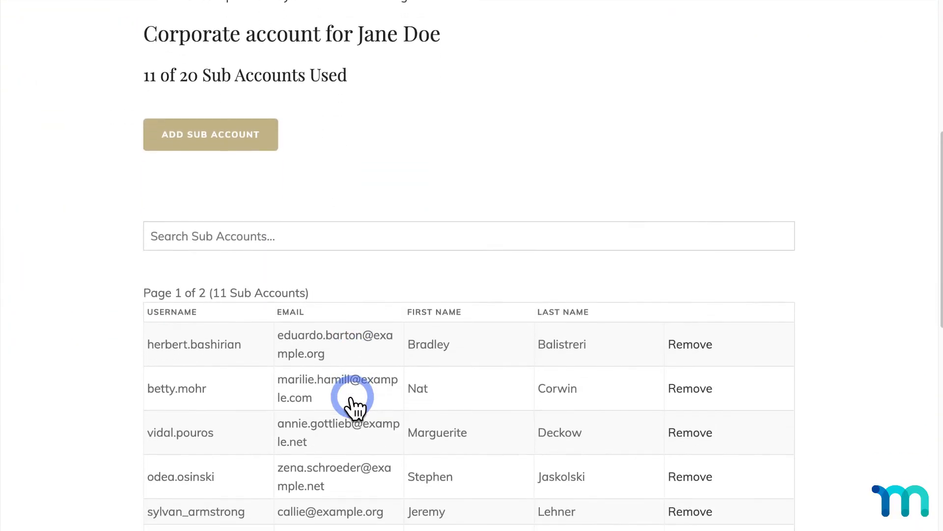
scroll(down, 3)
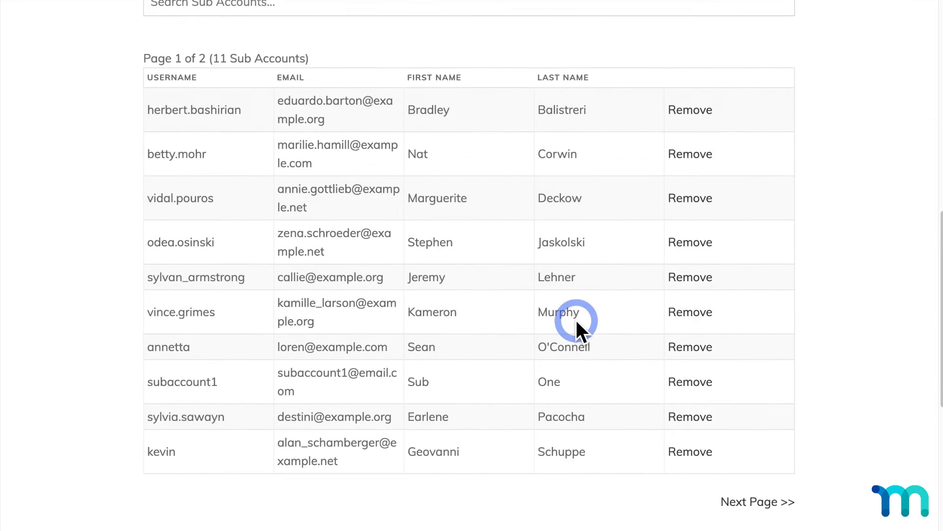
scroll(down, 3)
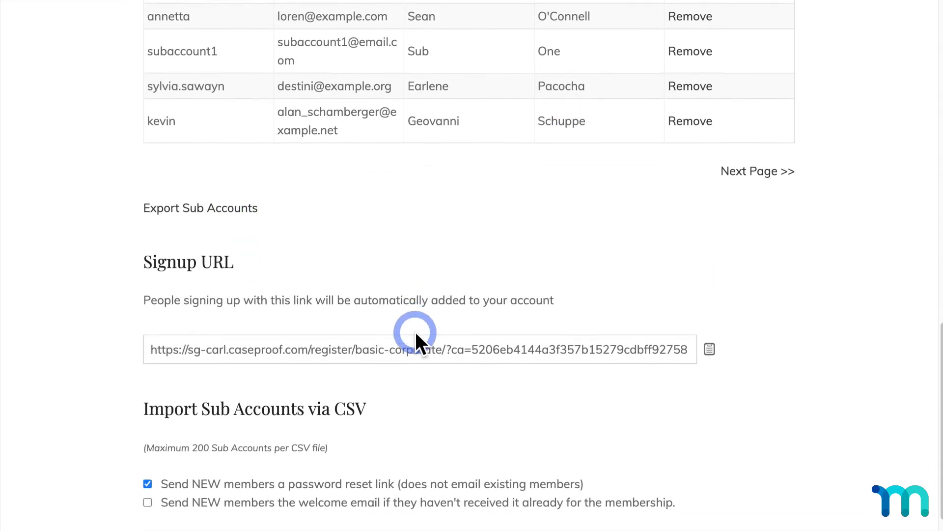
scroll(down, 3)
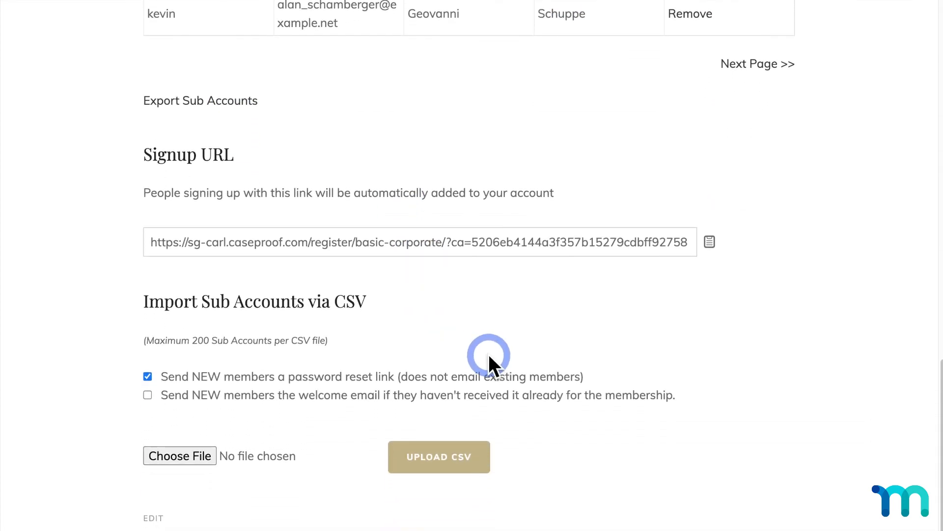
scroll(up, 3)
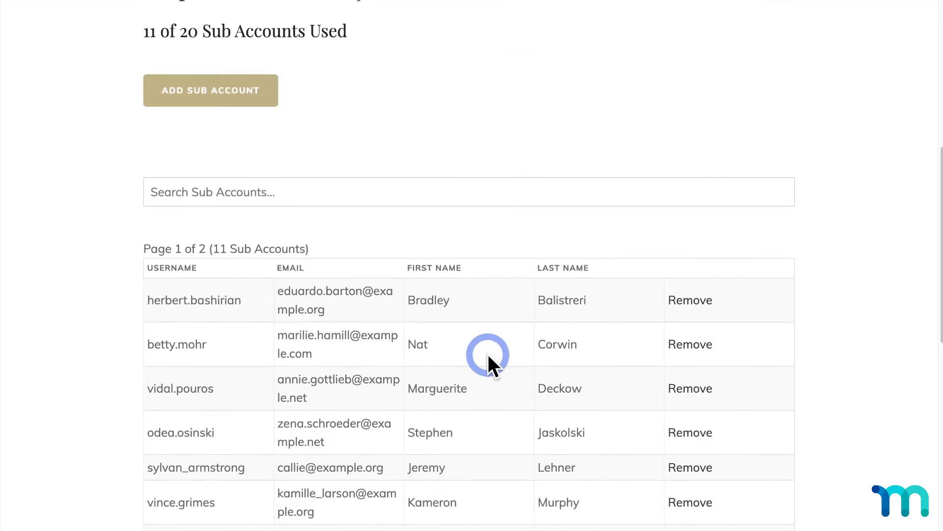
scroll(up, 3)
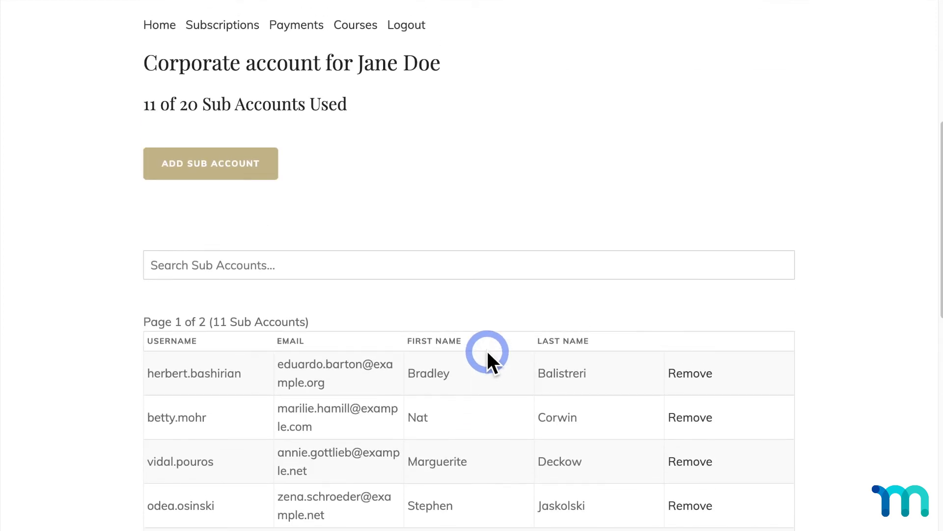
mouse_move(99, 40)
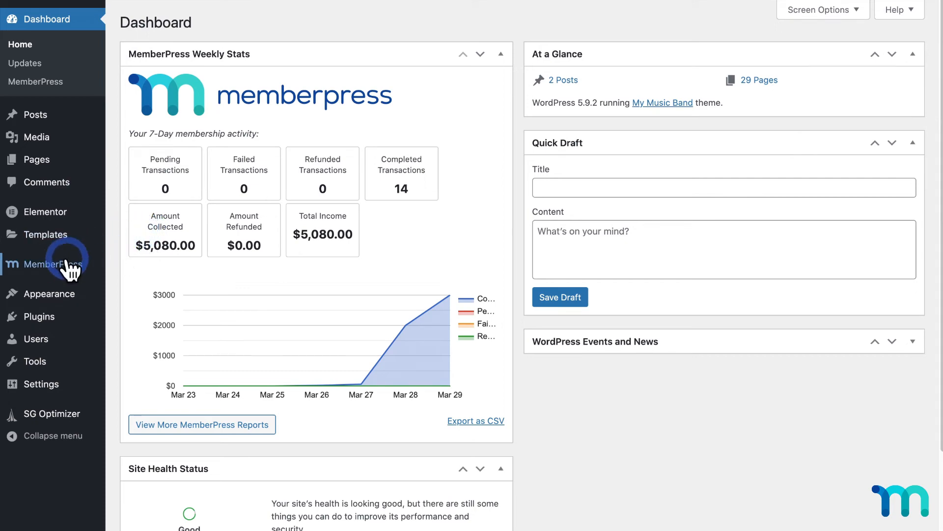
click(53, 265)
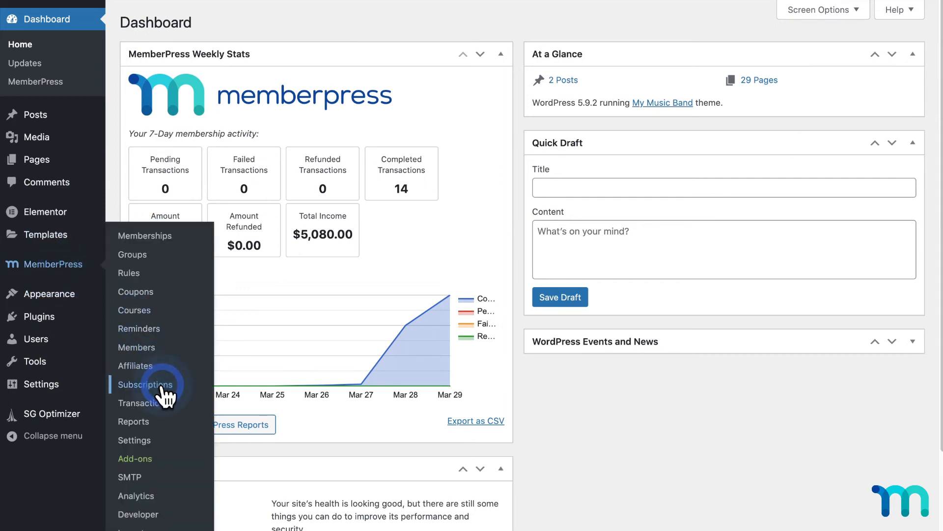
click(145, 384)
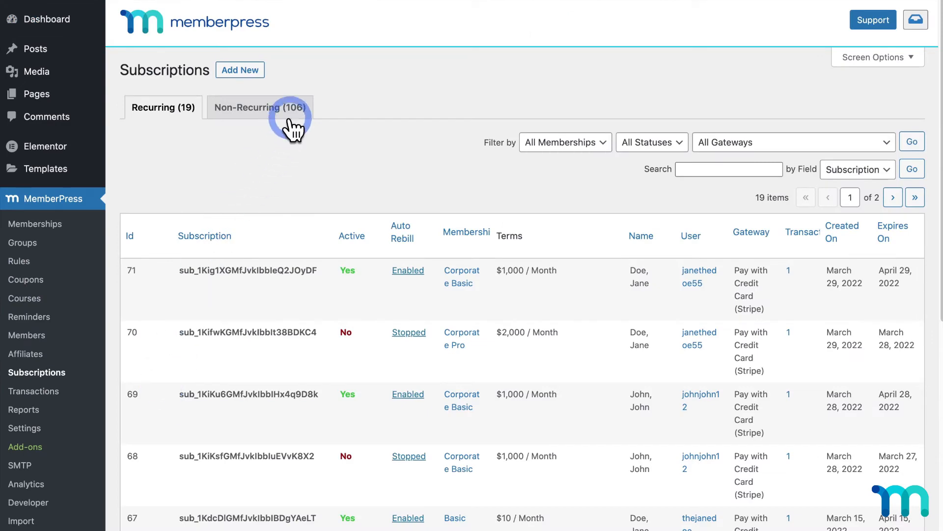
click(260, 107)
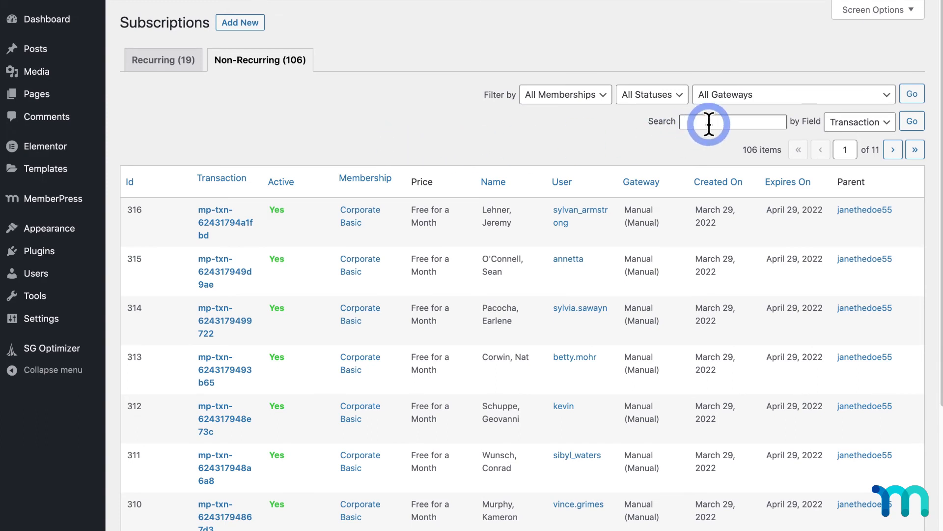
click(859, 122)
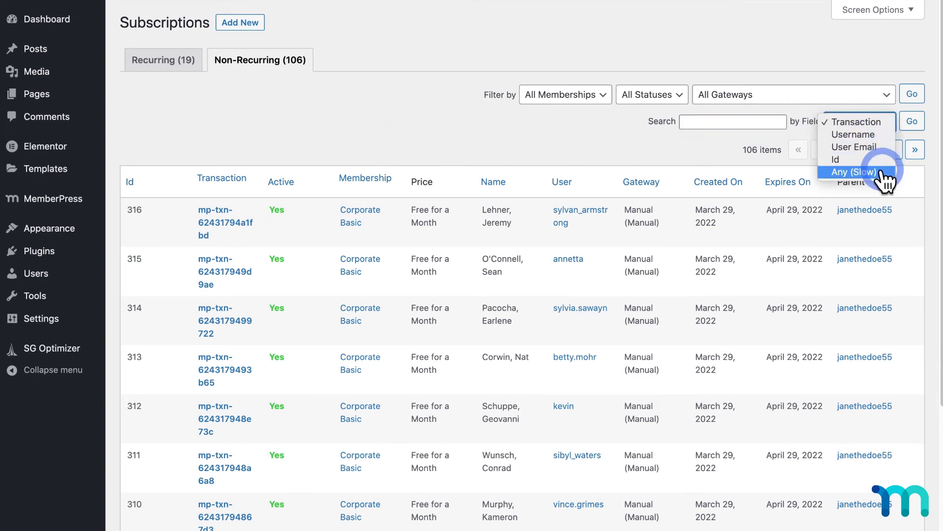
click(857, 147)
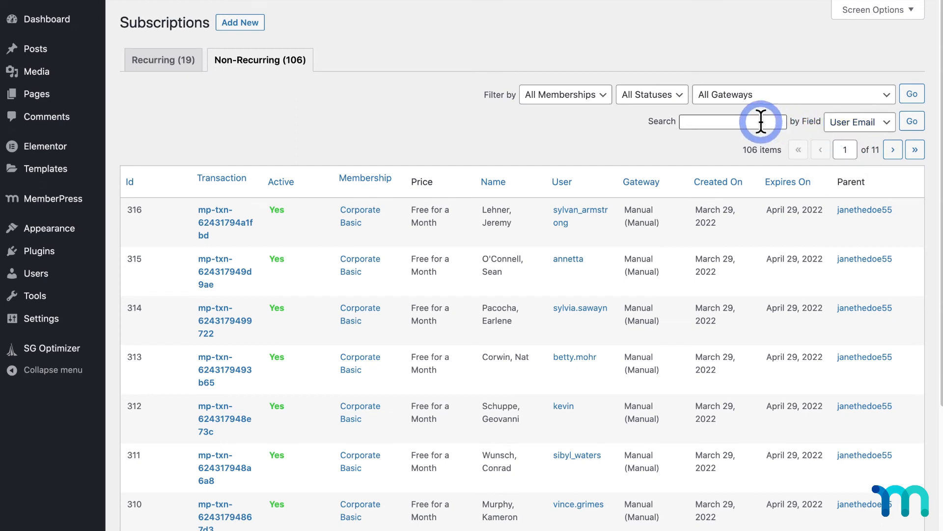
text(lie.hamill@example.com)
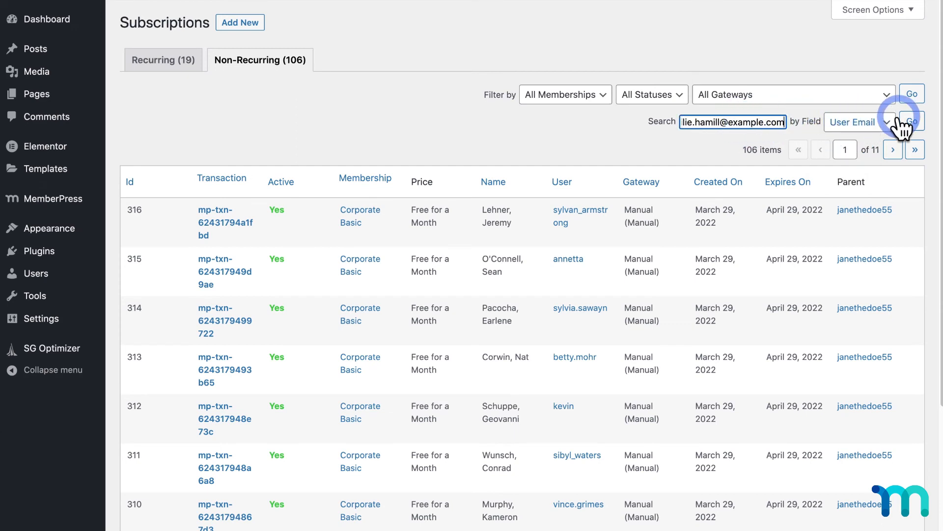
click(912, 121)
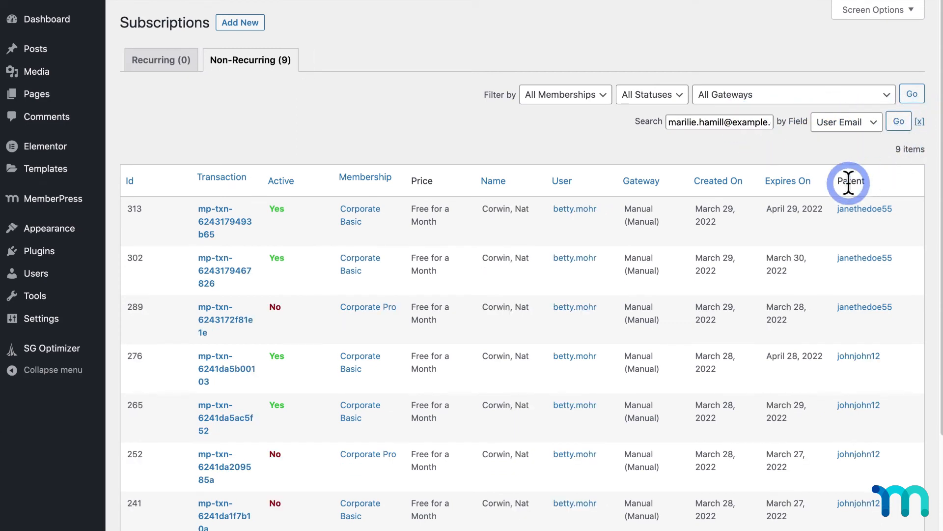
mouse_move(848, 187)
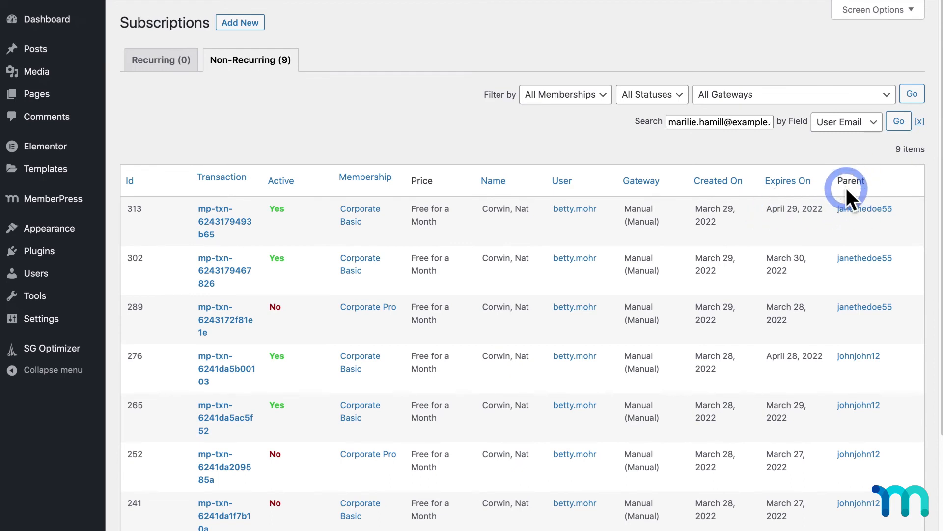
mouse_move(874, 220)
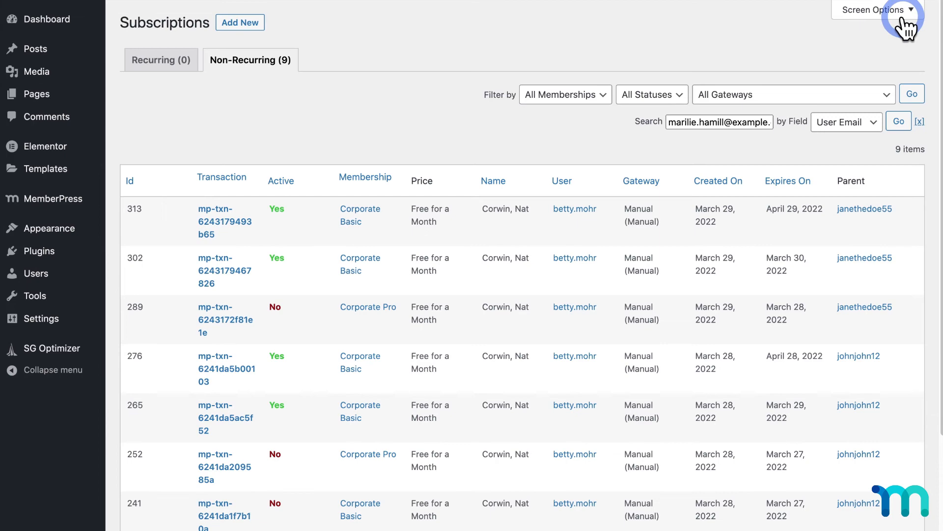
click(875, 10)
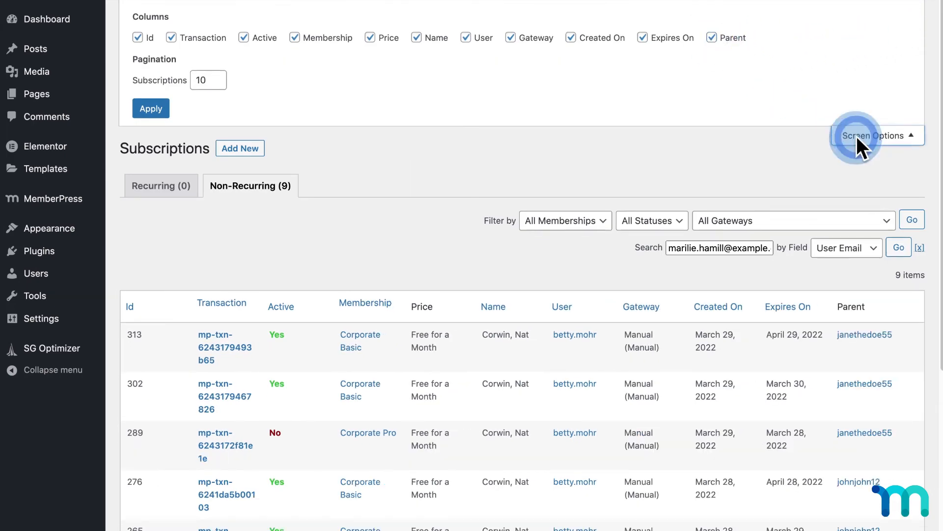
click(873, 130)
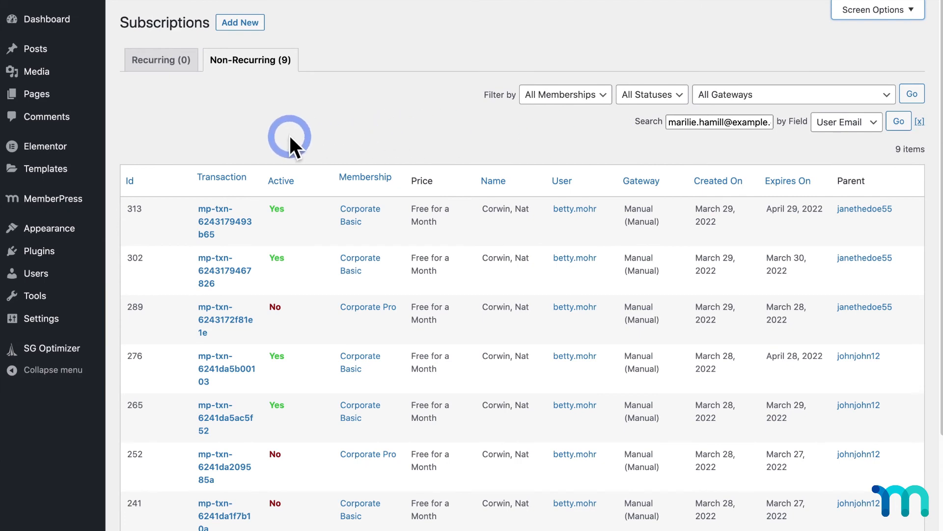
mouse_move(164, 181)
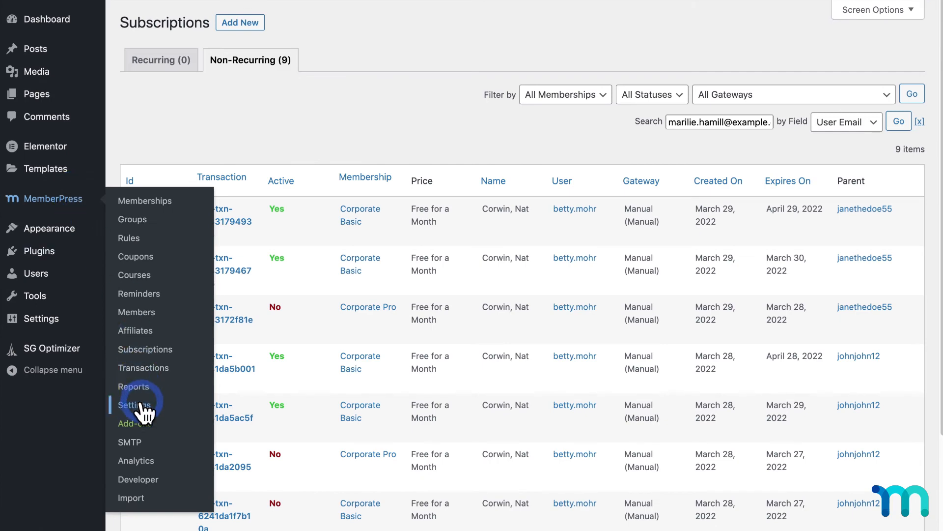
Step: In MemberPress Settings > Emails, review the Sub Account Welcome email template
click(135, 405)
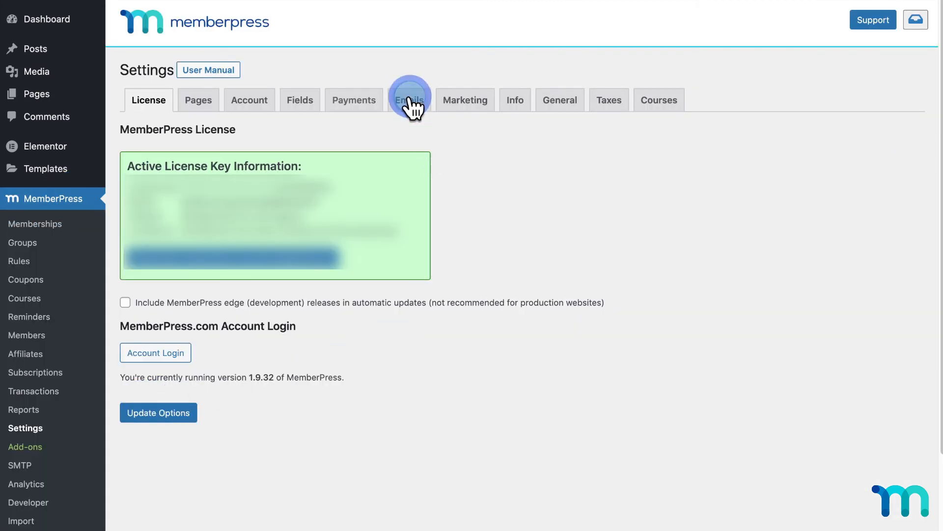
click(408, 100)
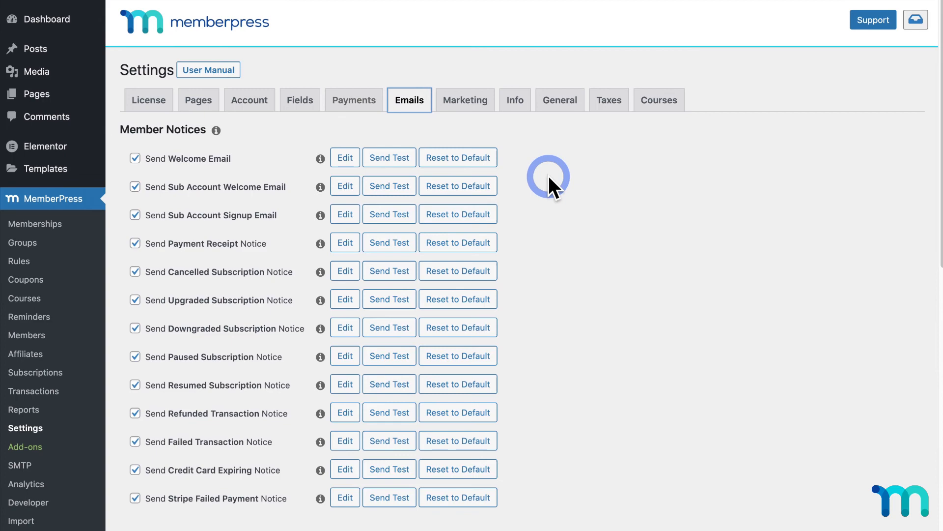
scroll(down, 3)
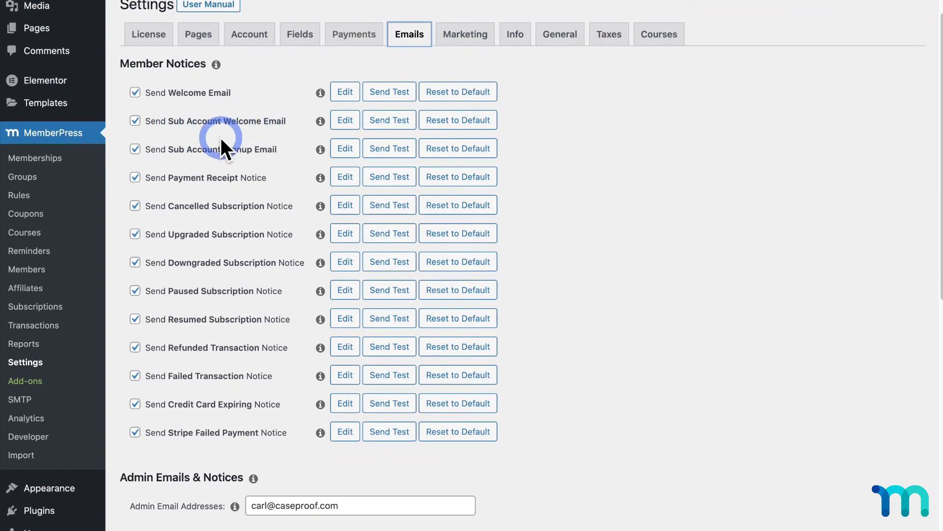
mouse_move(274, 156)
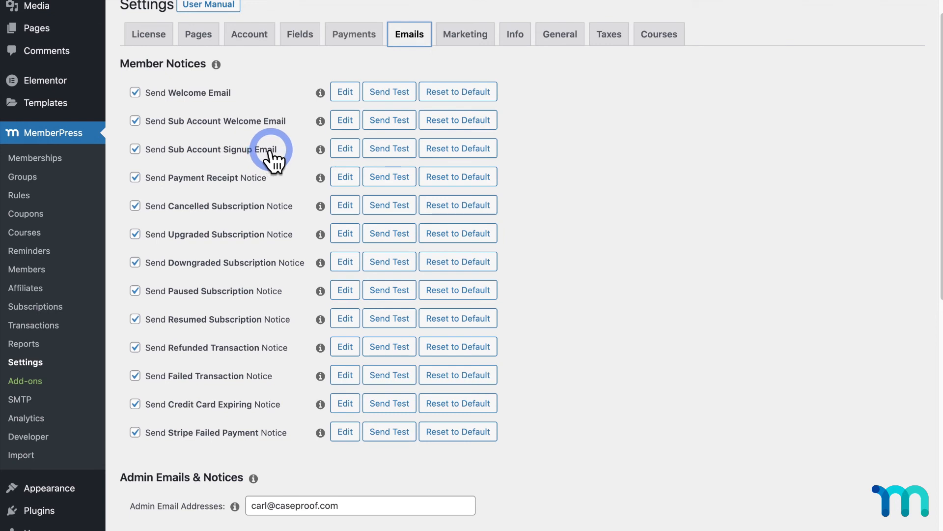
mouse_move(199, 129)
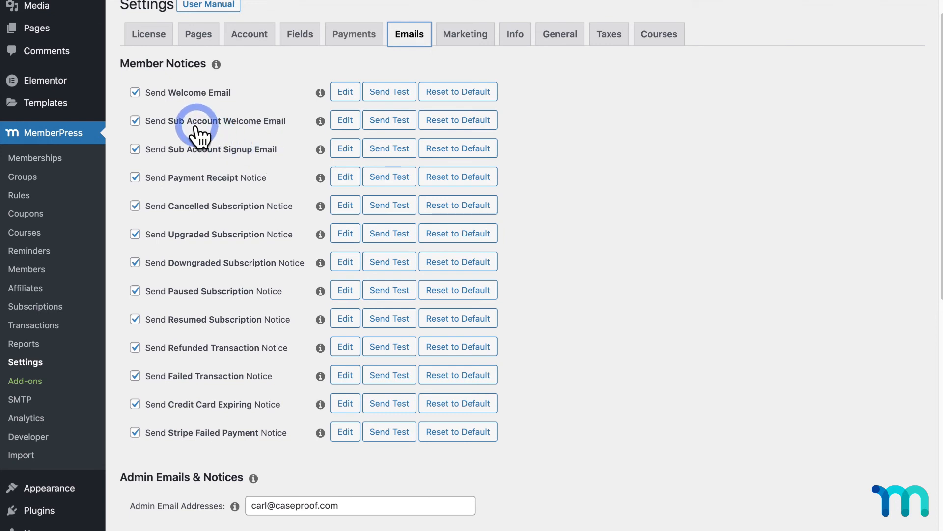
mouse_move(272, 128)
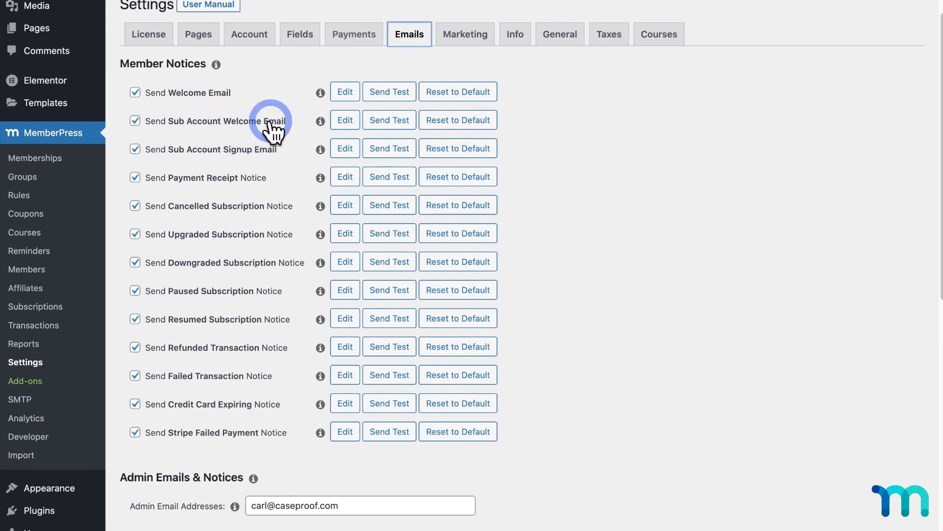
mouse_move(278, 131)
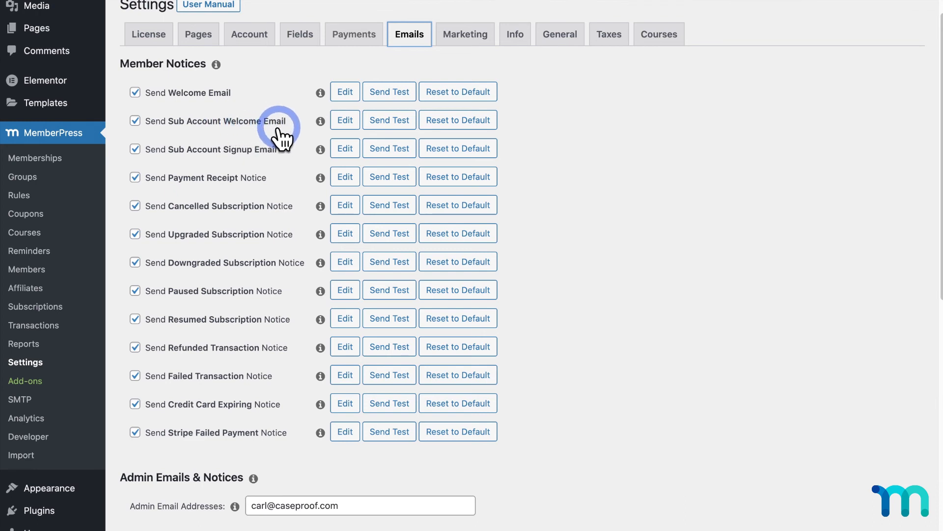
mouse_move(295, 124)
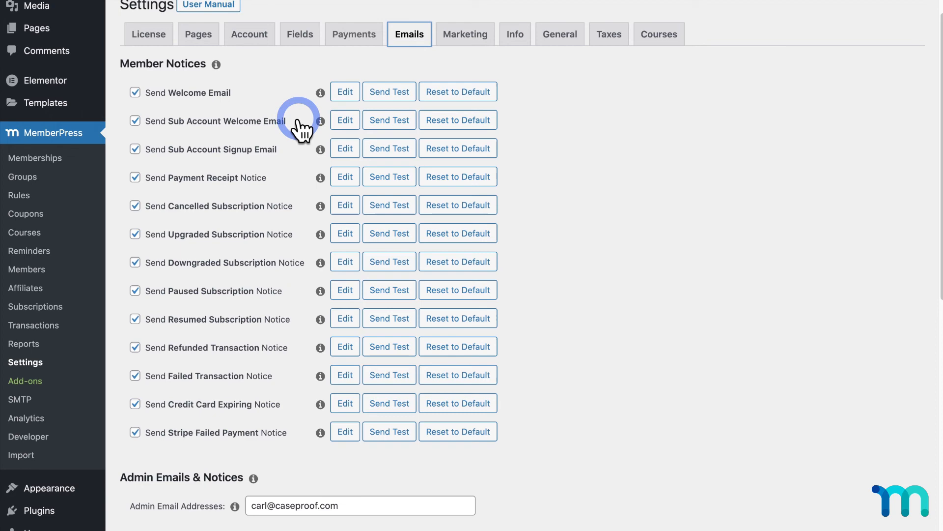
click(345, 120)
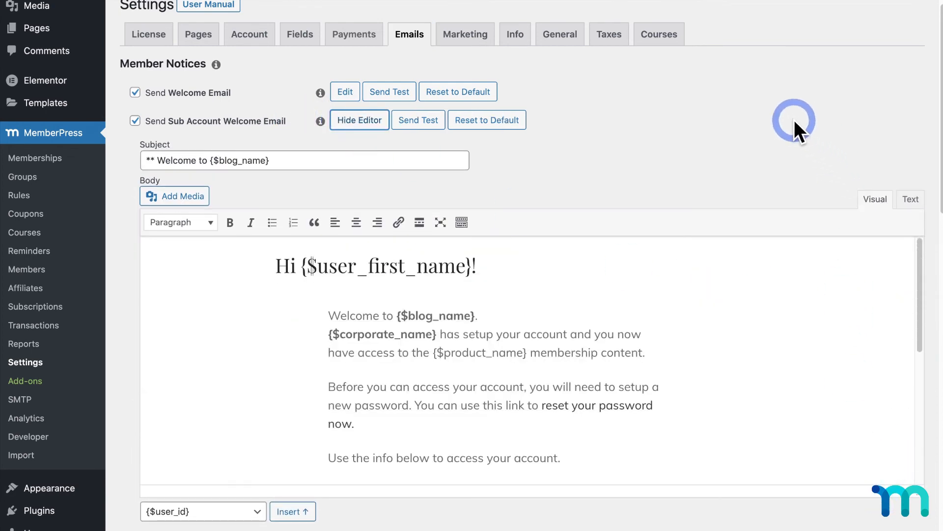
scroll(down, 3)
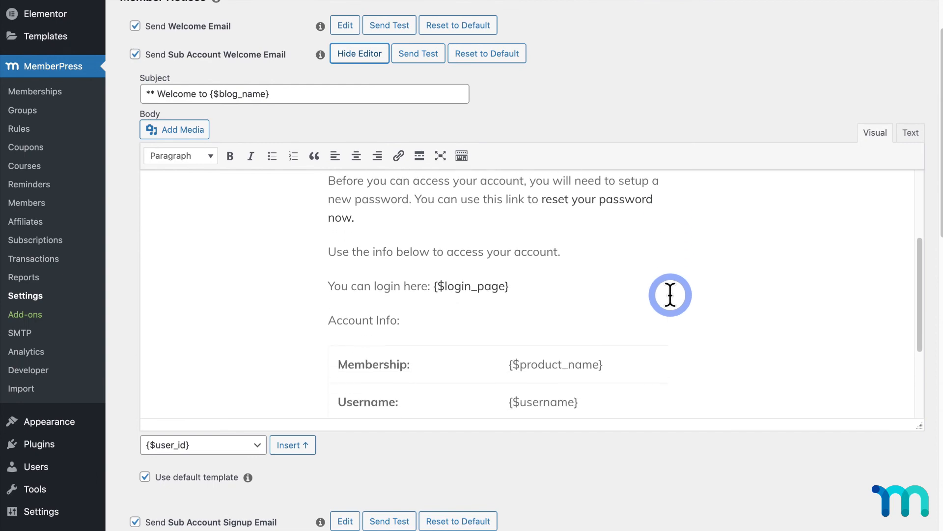
scroll(up, 3)
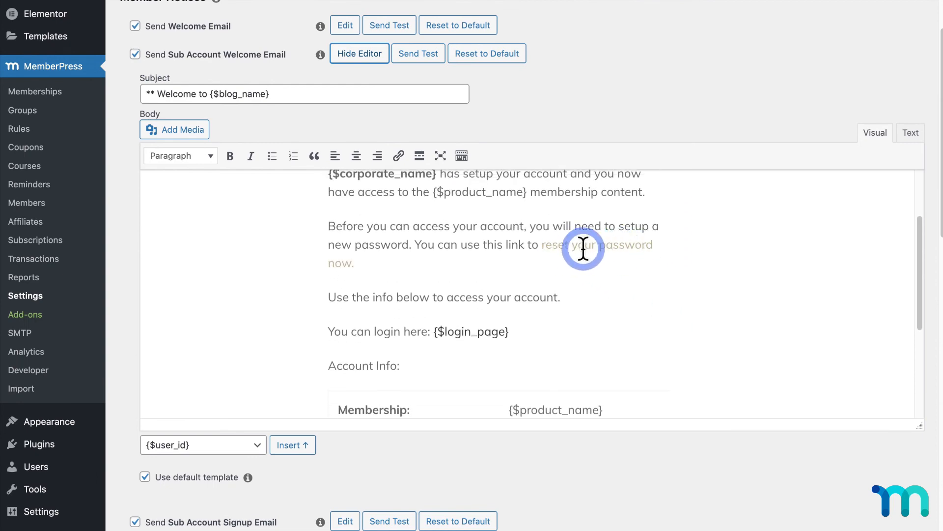
click(360, 53)
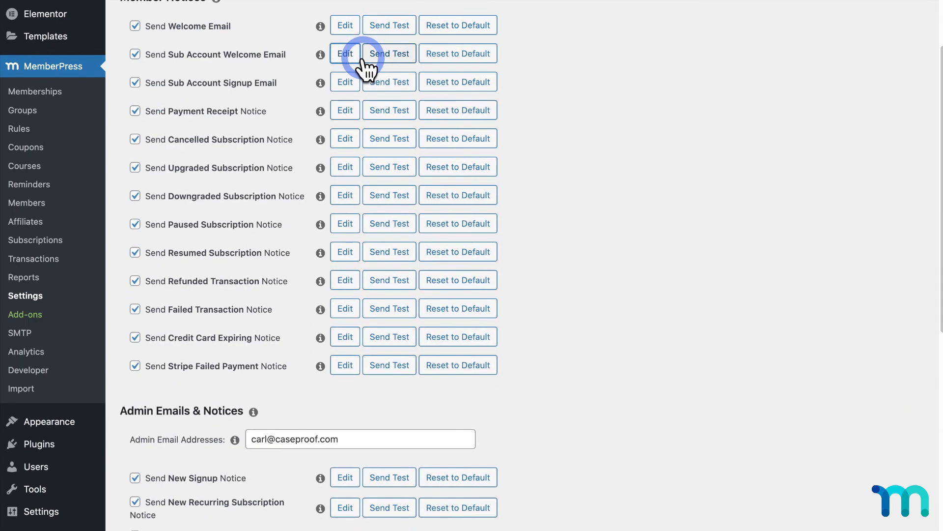
Step: Review the Sub Account Signup email template and save with Update Options
click(345, 82)
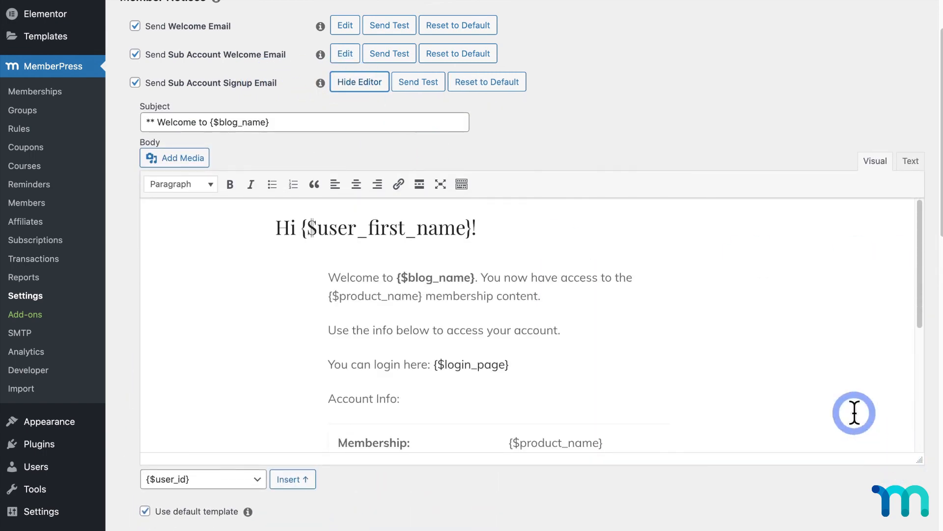
mouse_move(728, 305)
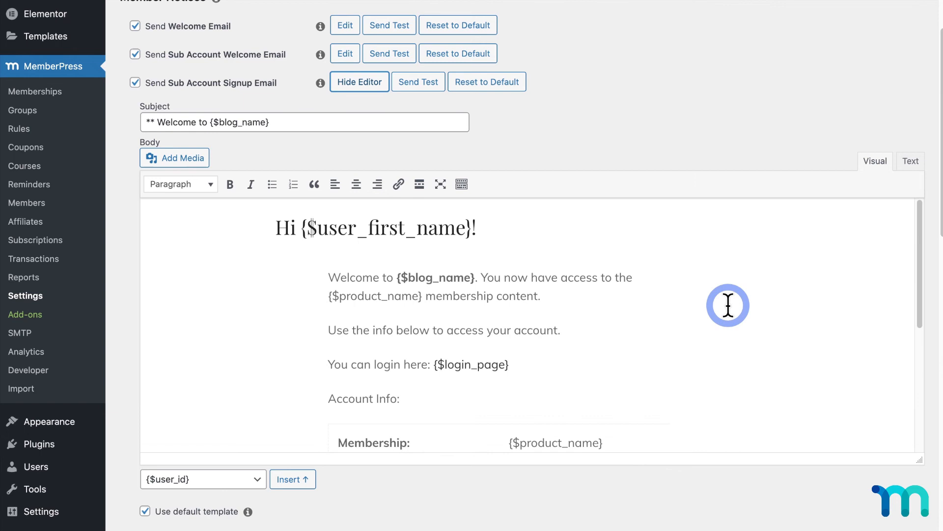
scroll(down, 3)
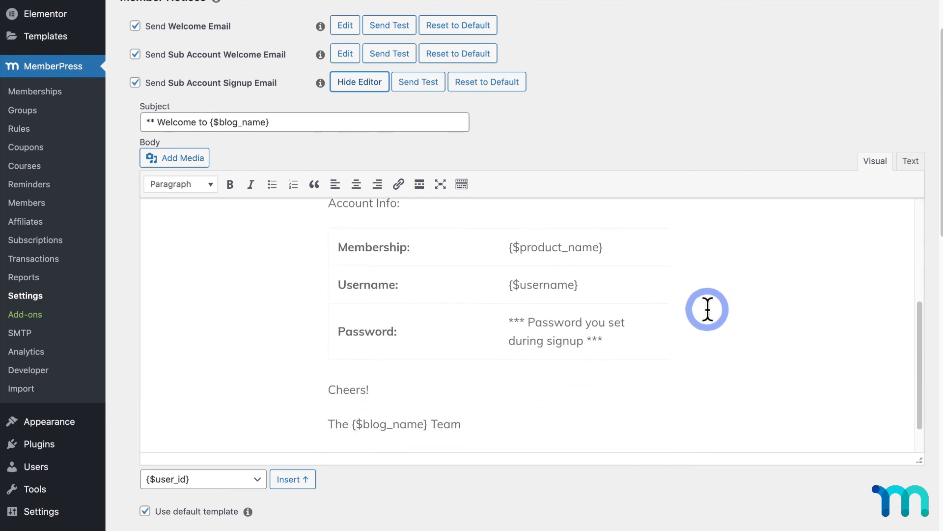
scroll(down, 3)
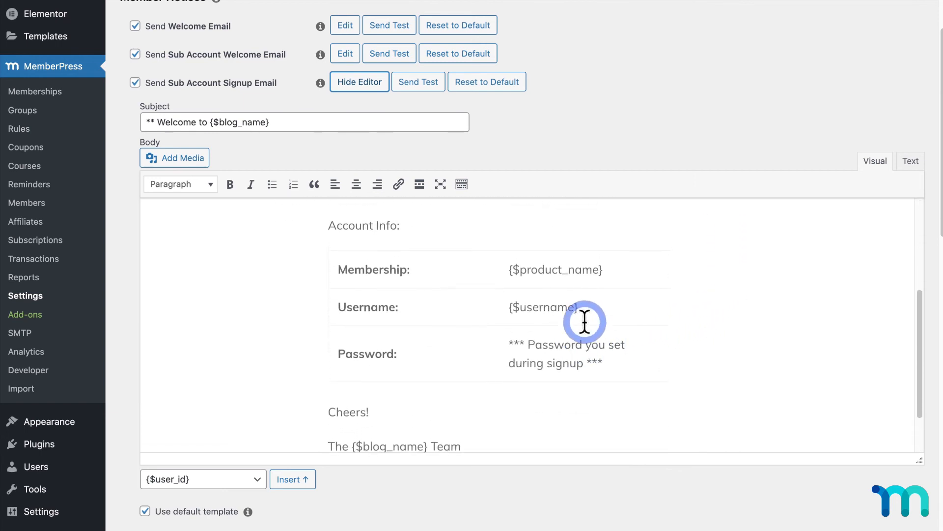
scroll(up, 3)
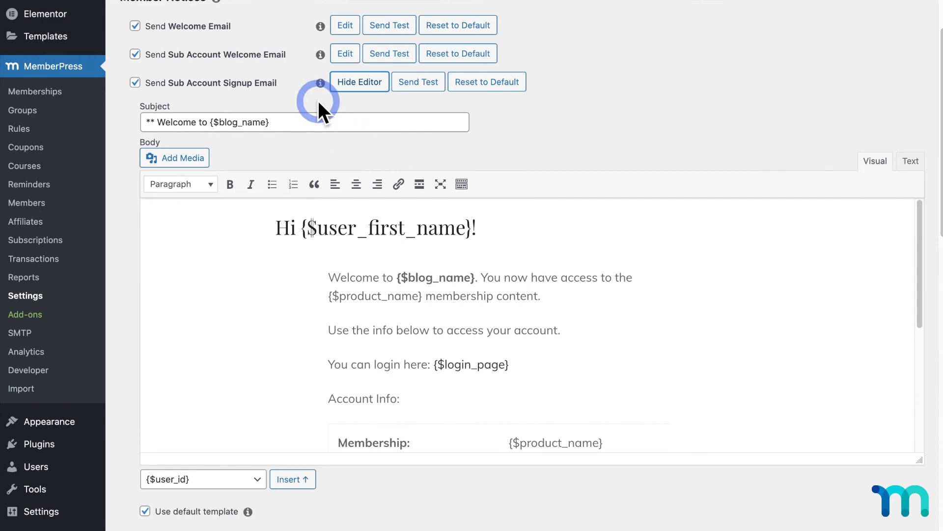
scroll(down, 3)
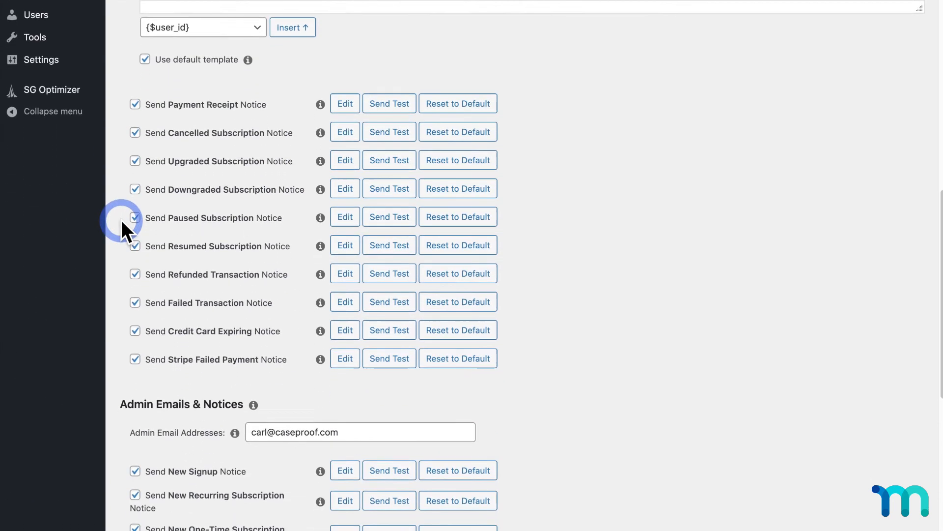
scroll(down, 3)
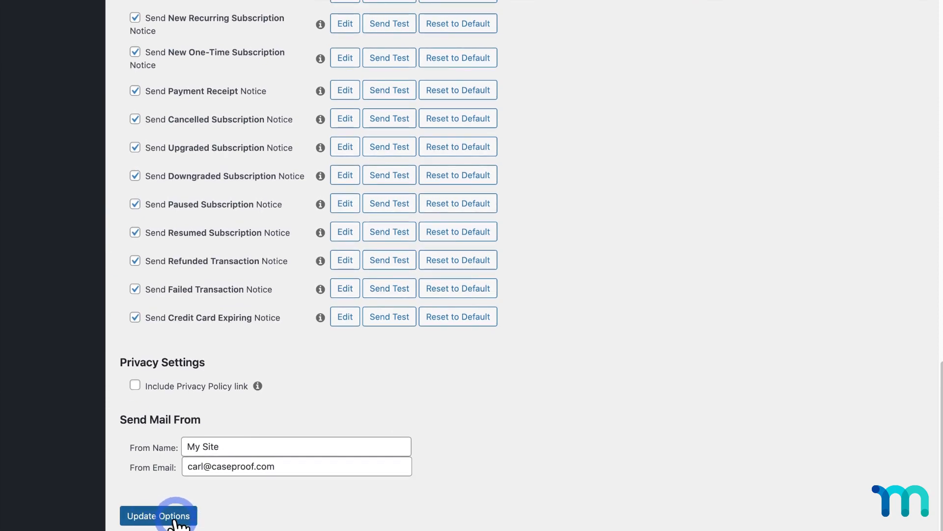
click(159, 516)
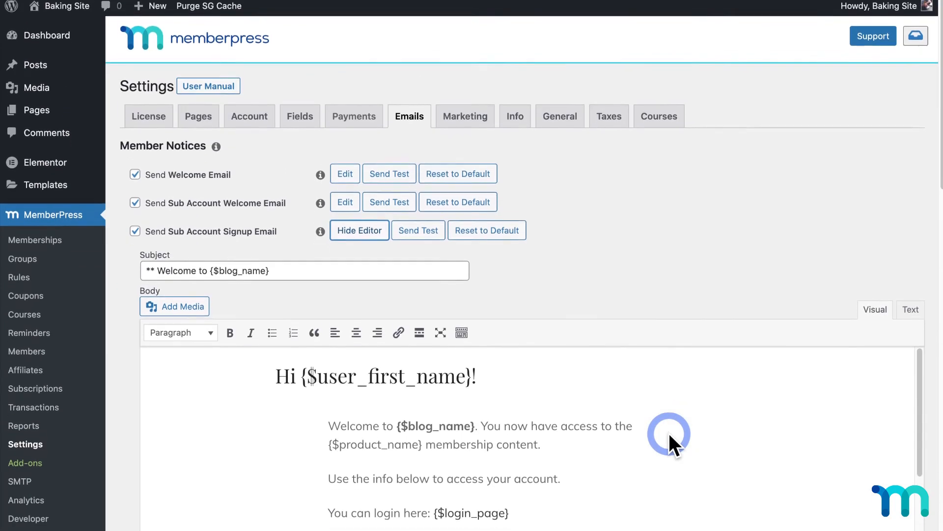